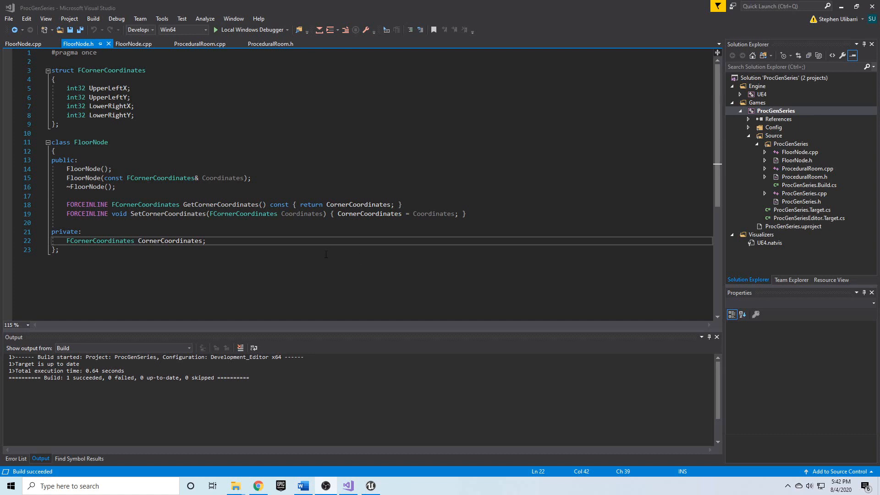
Right-click ProcGenSeries.uproject in the project folder, dismiss its menu, and close Explorer.
click(24, 44)
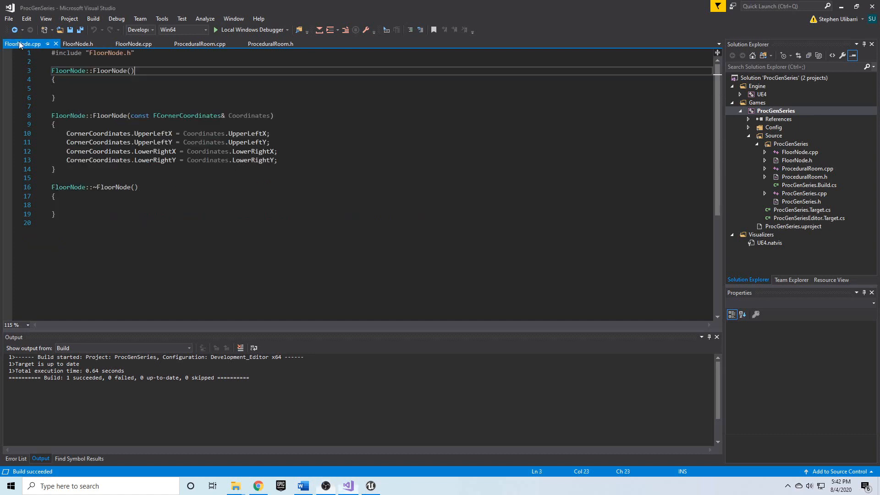
click(78, 44)
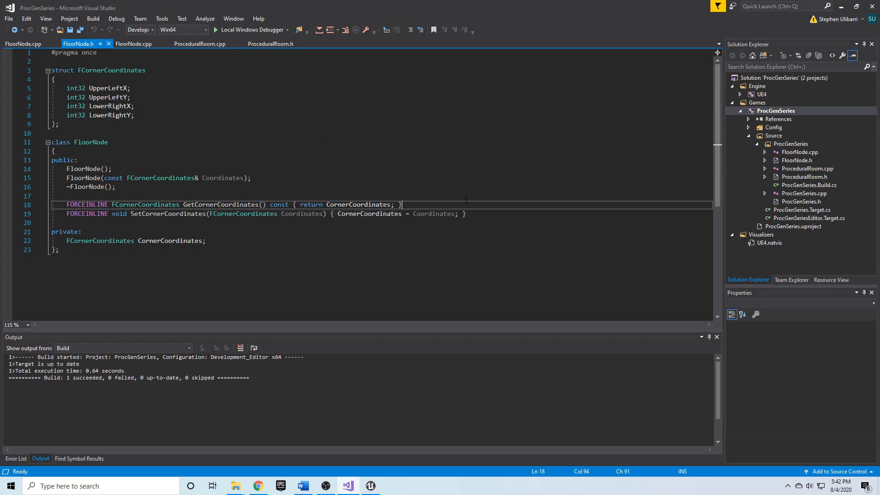
mouse_move(745, 115)
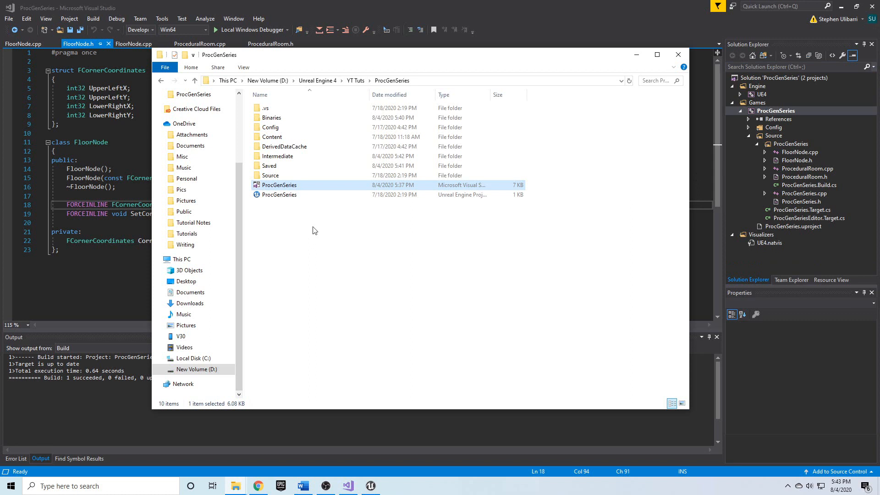
mouse_move(271, 175)
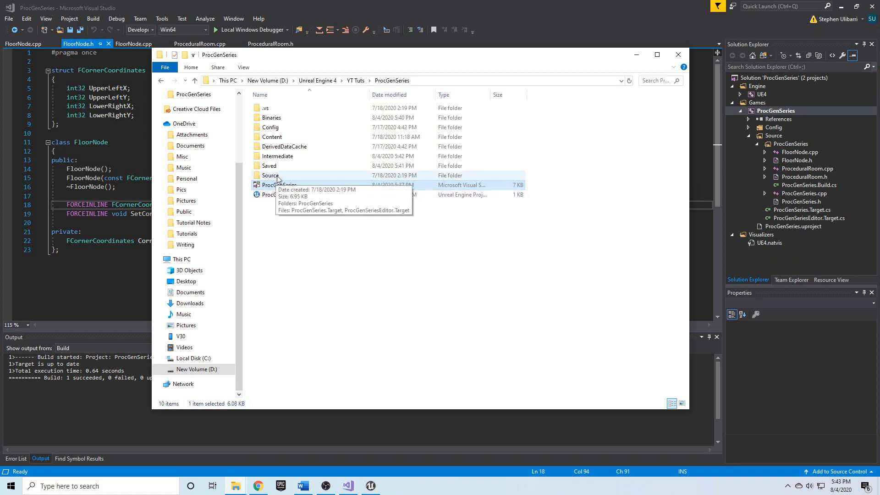
click(278, 156)
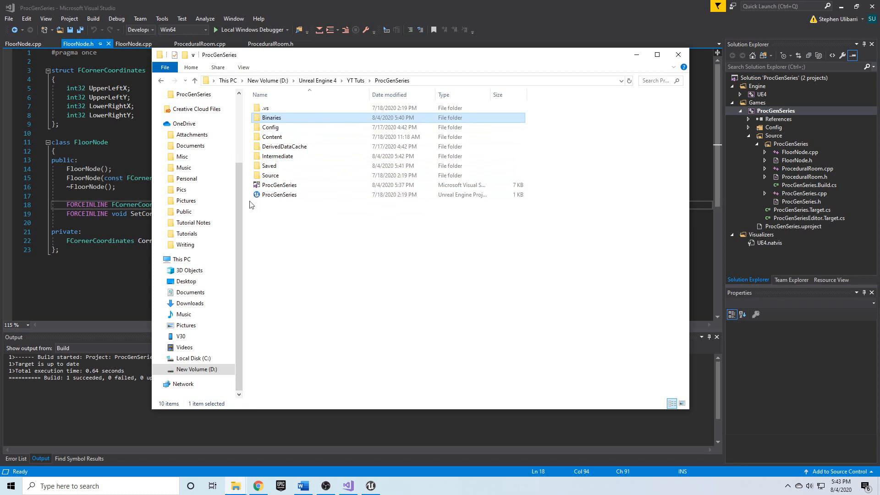
click(279, 194)
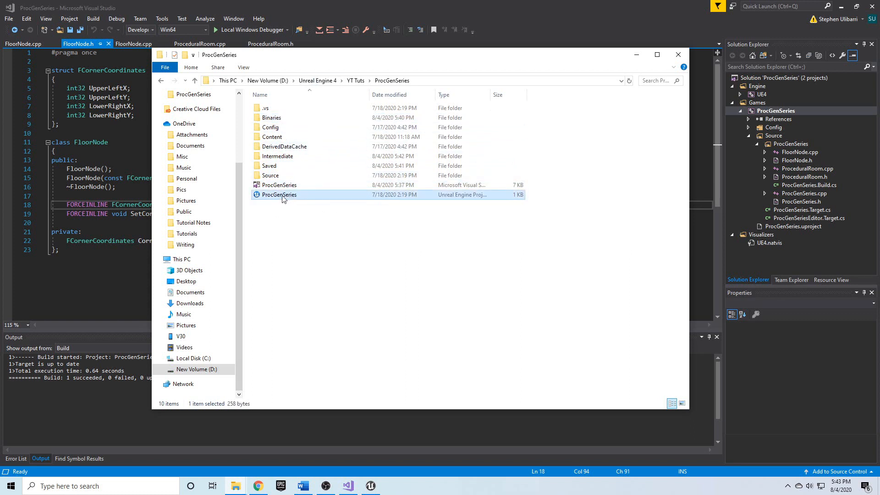
right_click(279, 195)
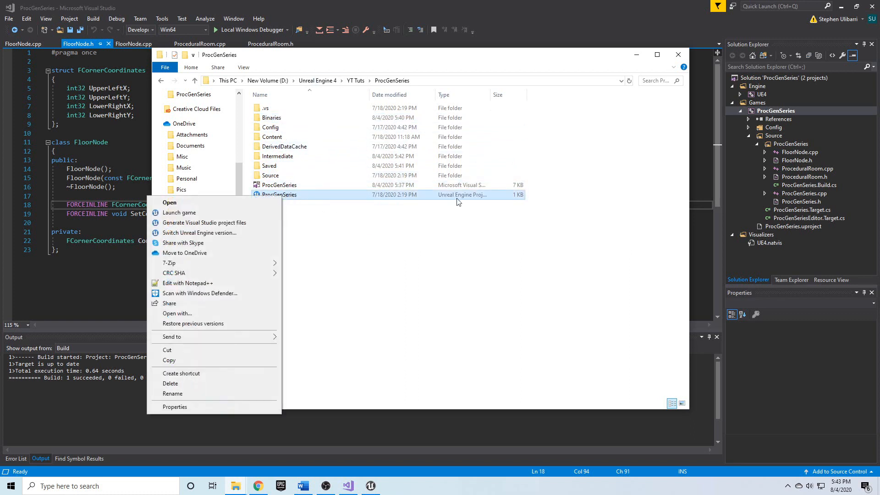
mouse_move(204, 223)
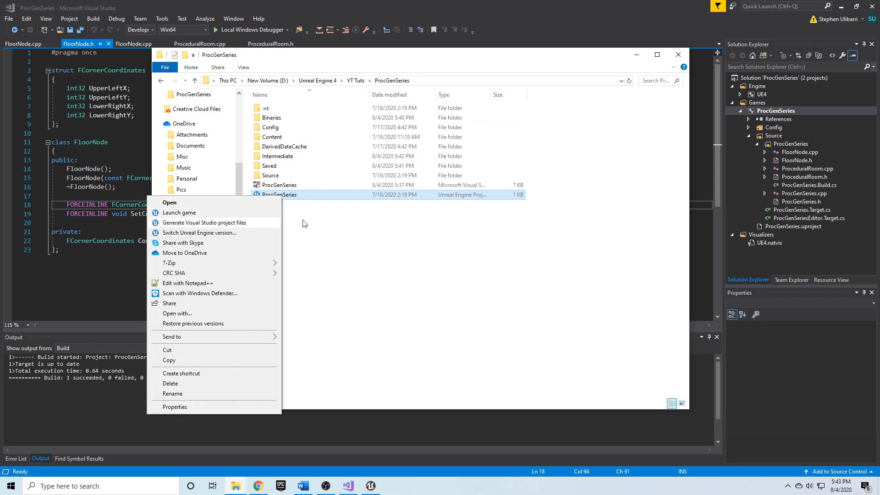
click(365, 238)
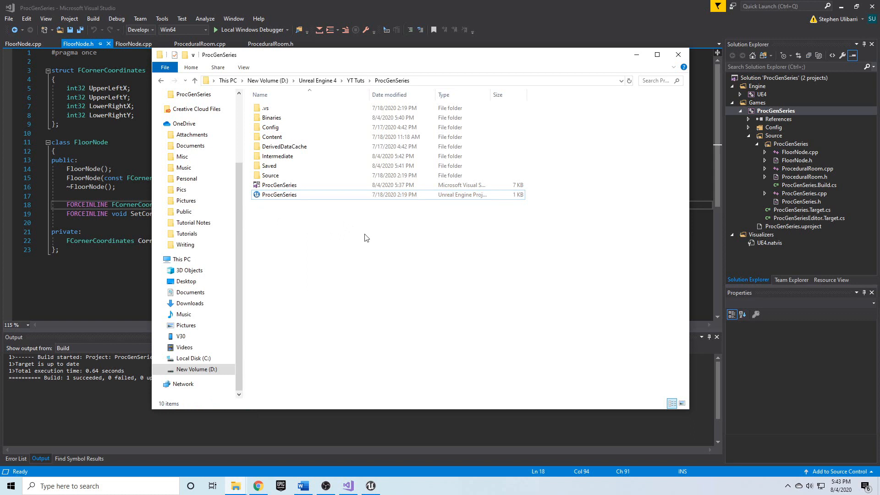
click(279, 195)
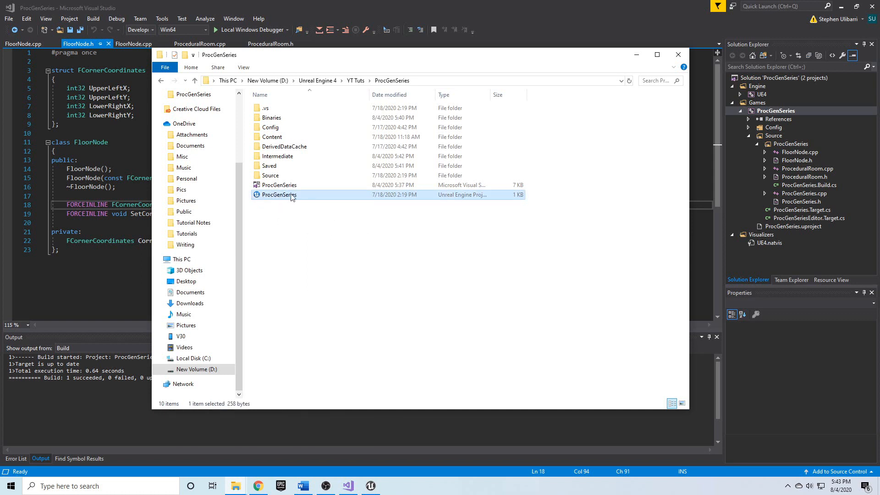
mouse_move(280, 197)
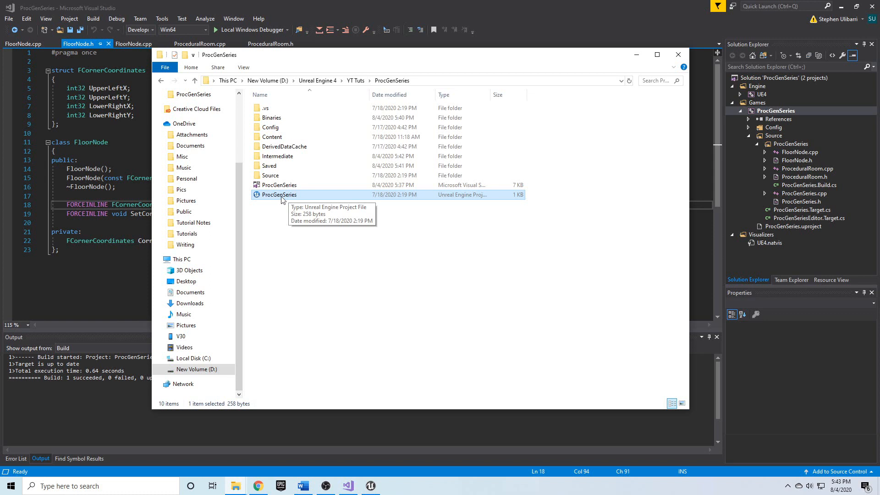
click(280, 185)
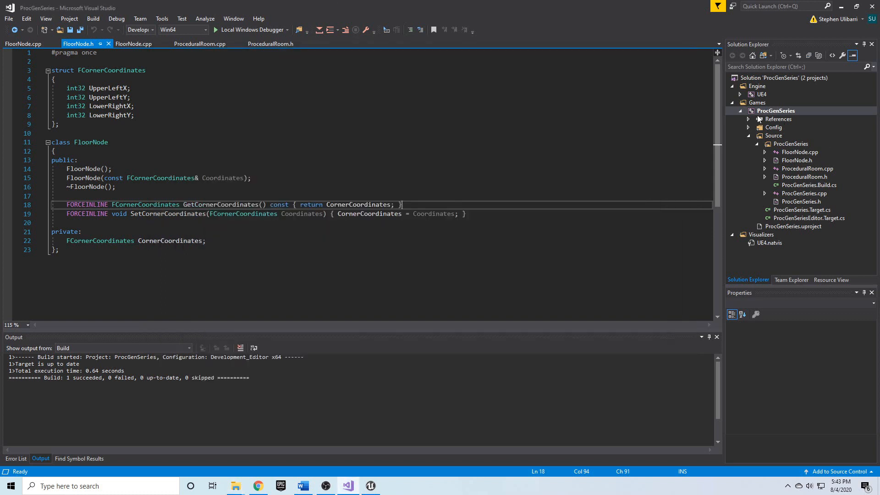
mouse_move(779, 116)
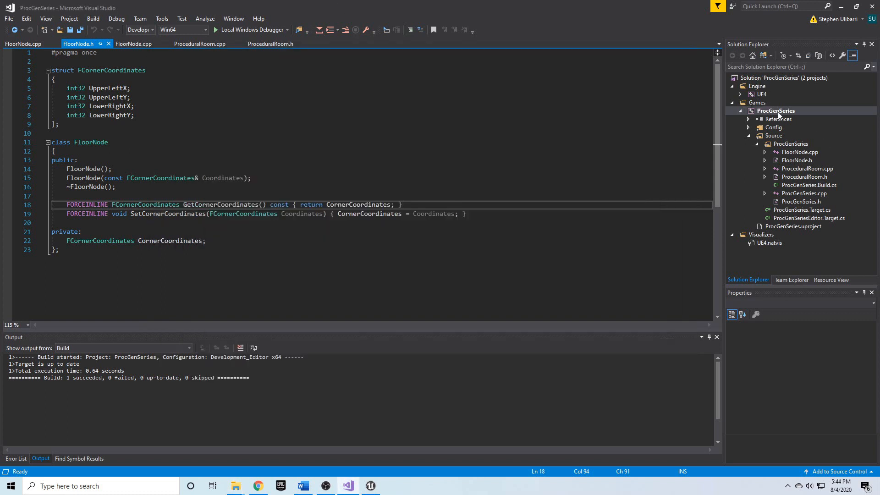
Open the ProcGenSeries project's context menu, then select the FloorNode class name in the header.
right_click(776, 111)
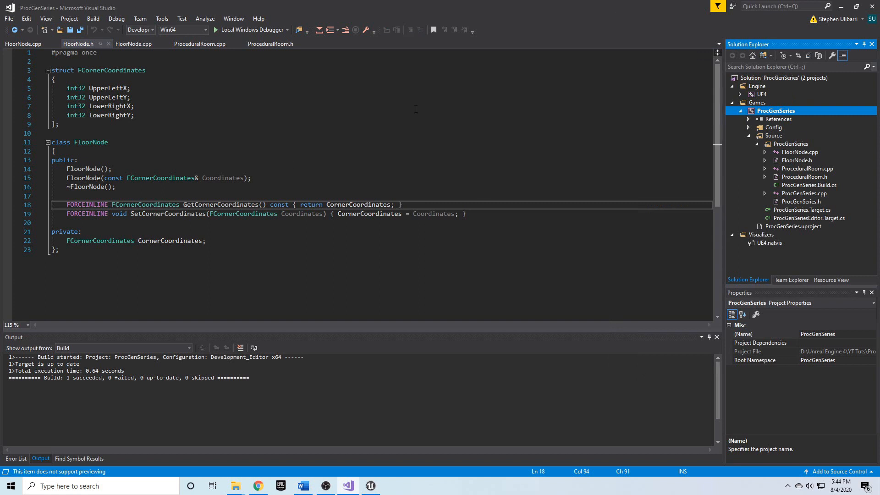
mouse_move(552, 148)
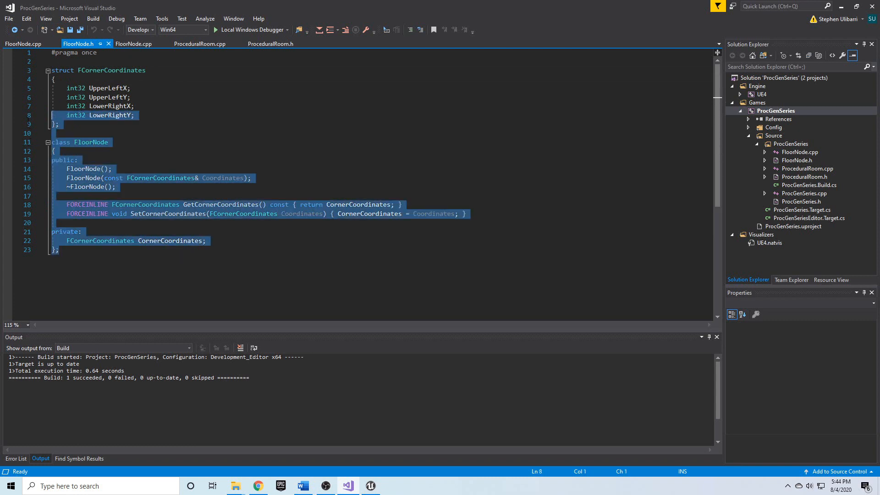
click(91, 142)
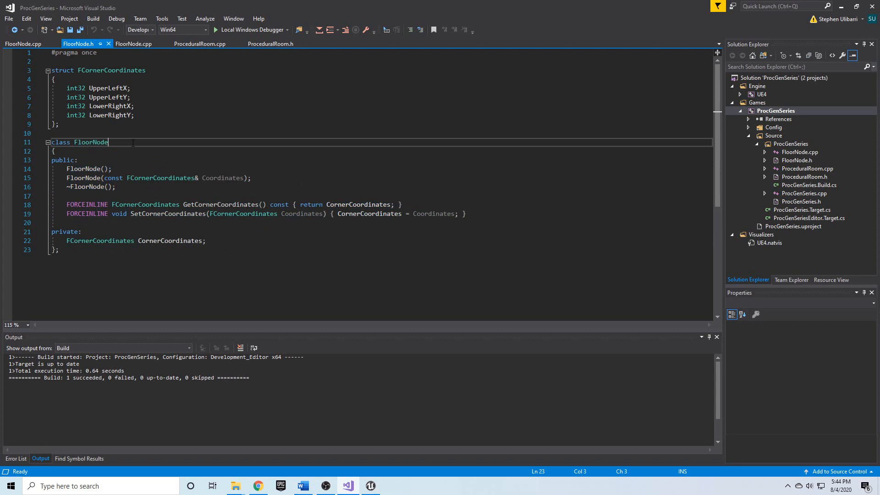
double_click(90, 142)
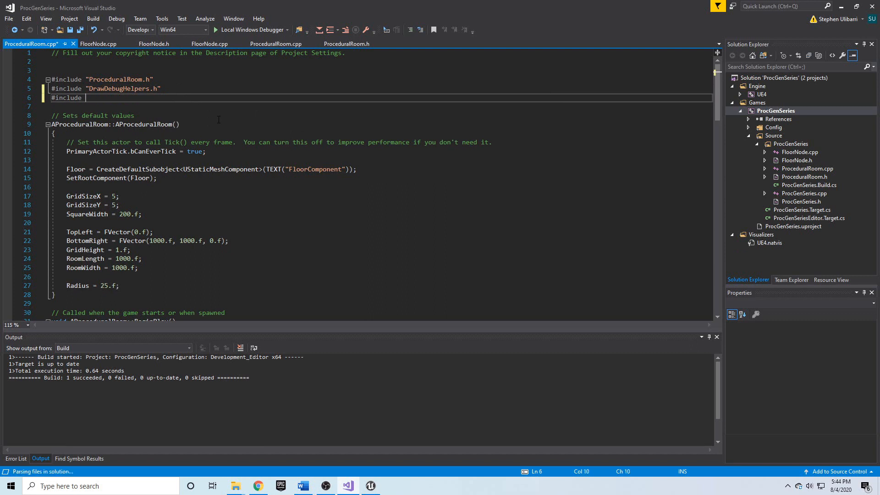
Complete the #include "FloorNode.h" line in ProceduralRoom.cpp.
text("FloorNode.")
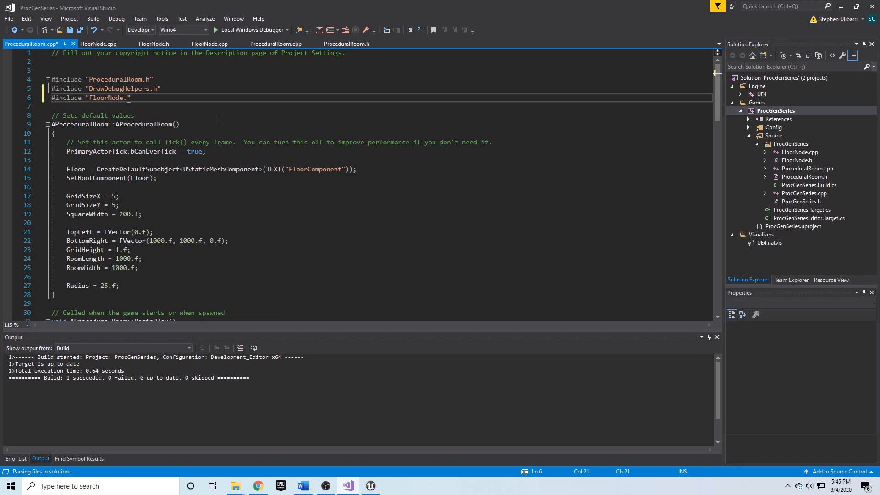
text(h)
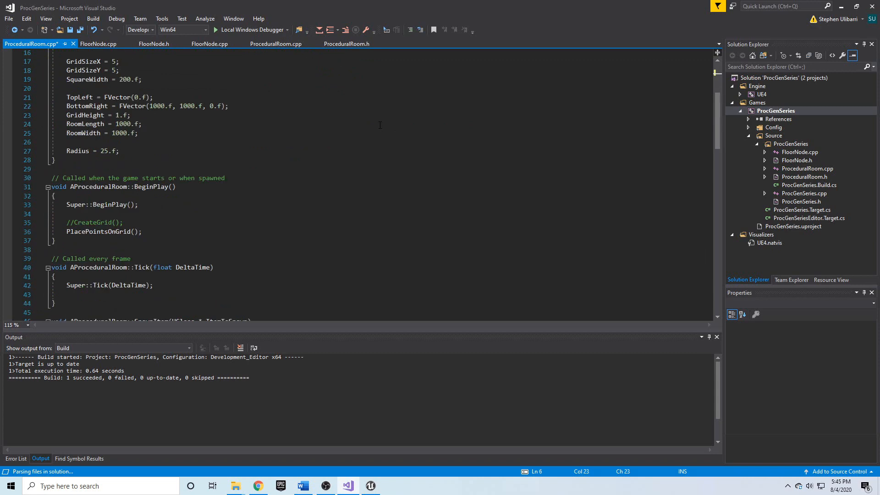
mouse_move(361, 134)
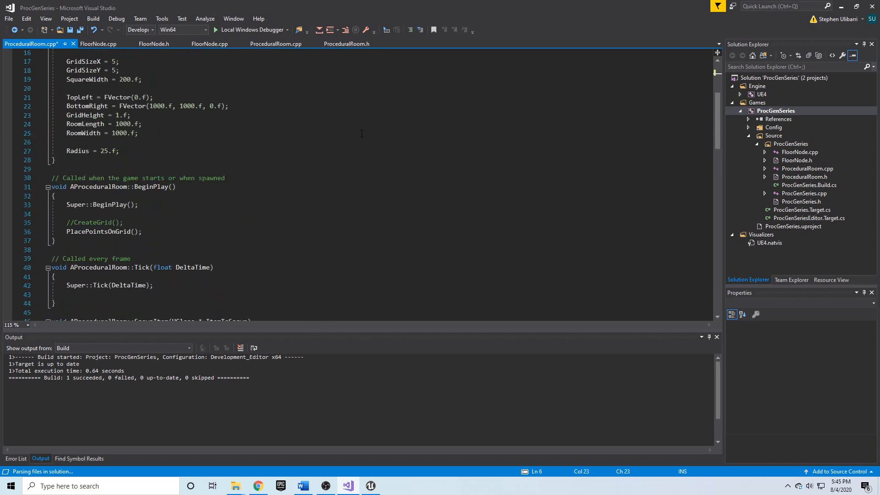
scroll(down, 3)
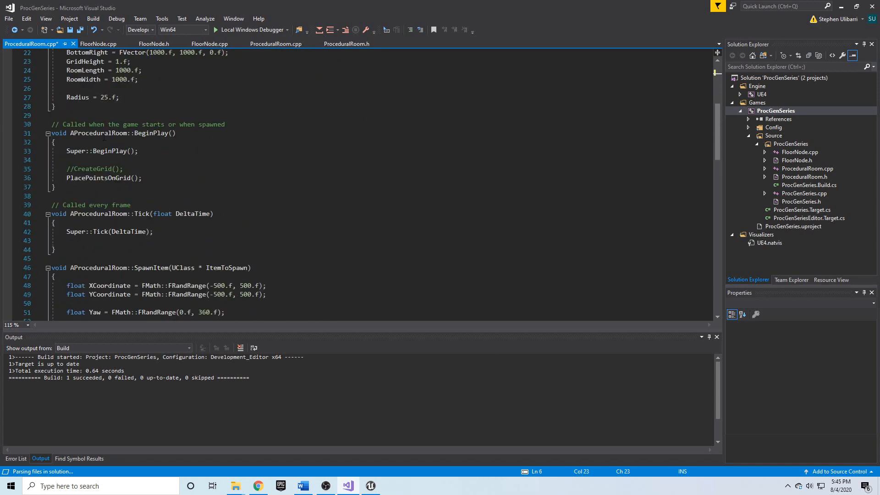
mouse_move(32, 44)
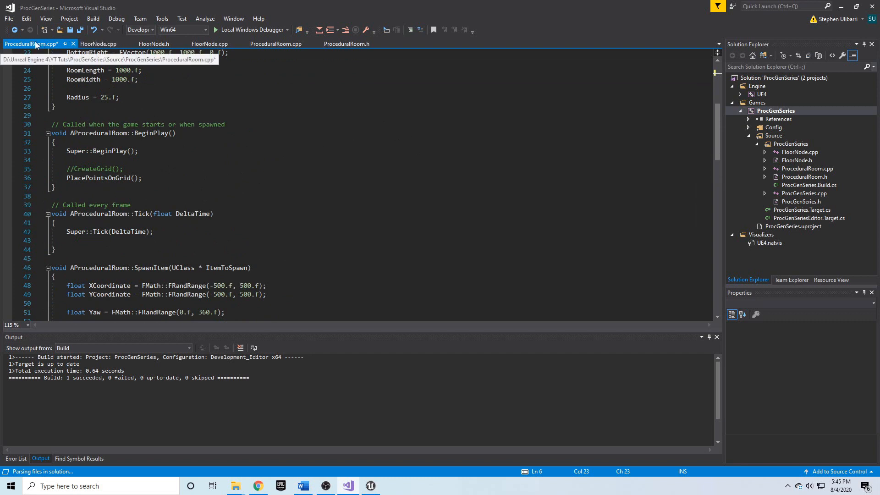
Close the duplicate ProceduralRoom.cpp tab and bring up FloorNode.cpp.
click(98, 44)
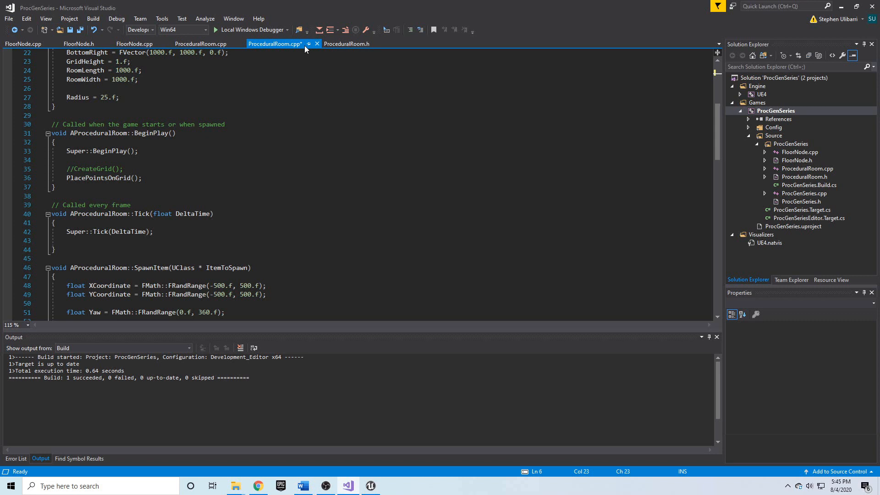
click(347, 44)
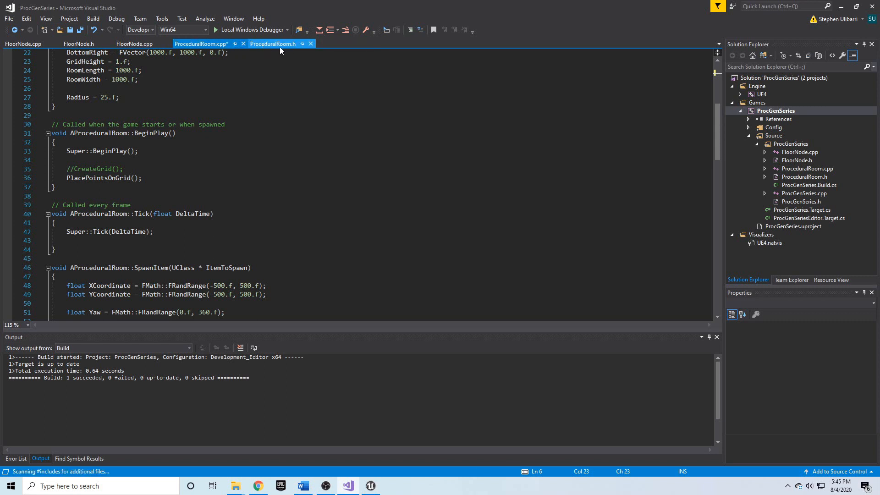
click(79, 44)
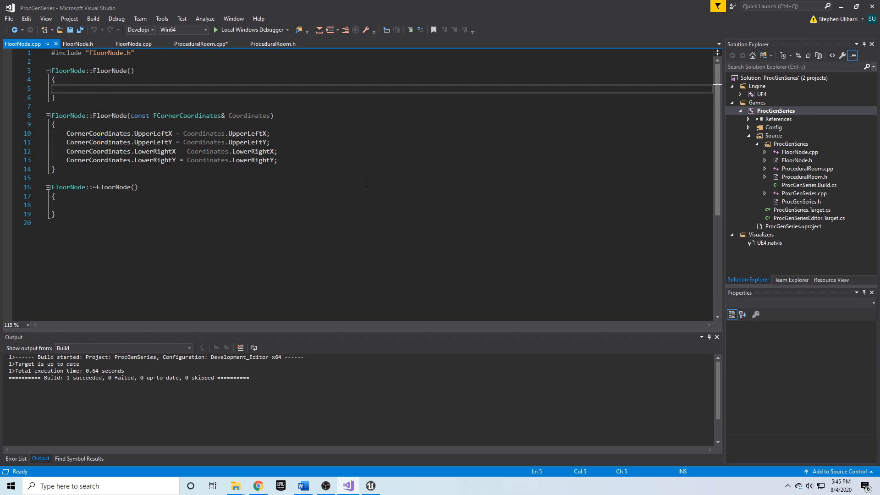
Add UE_LOG warnings "FloorNode created." to both constructors and "FloorNode destroyed." to the destructor.
text(UE_LOG(LogTemp, Warning, T)
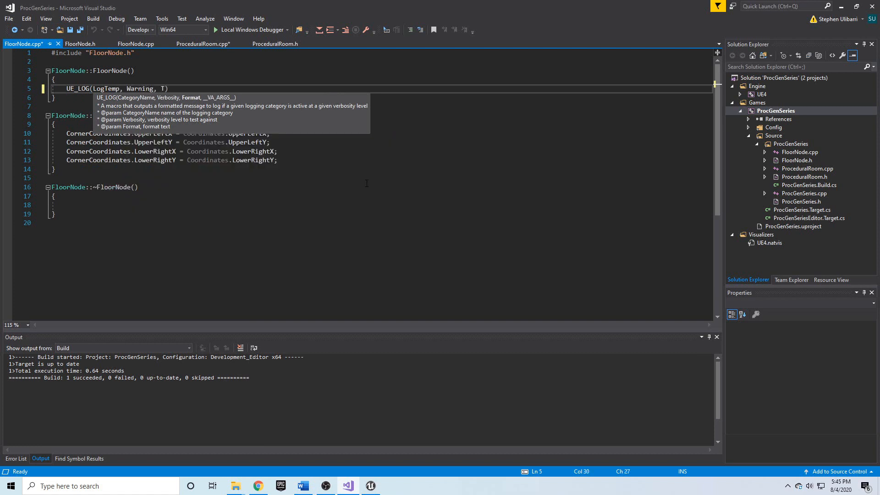
text(EXT(""))
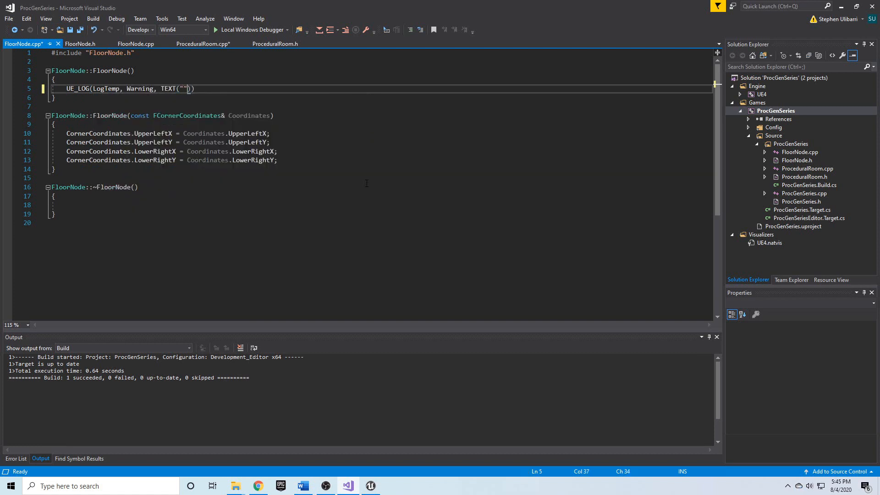
text(FloorNode)
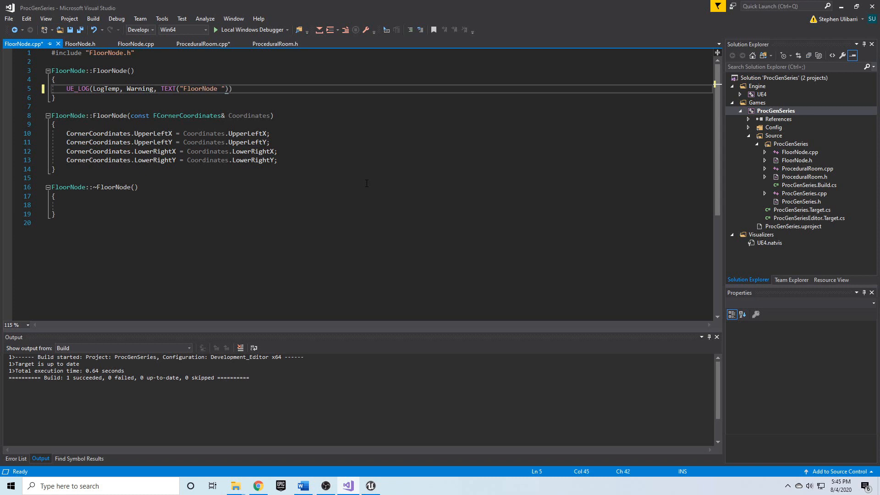
text(constructor called.)
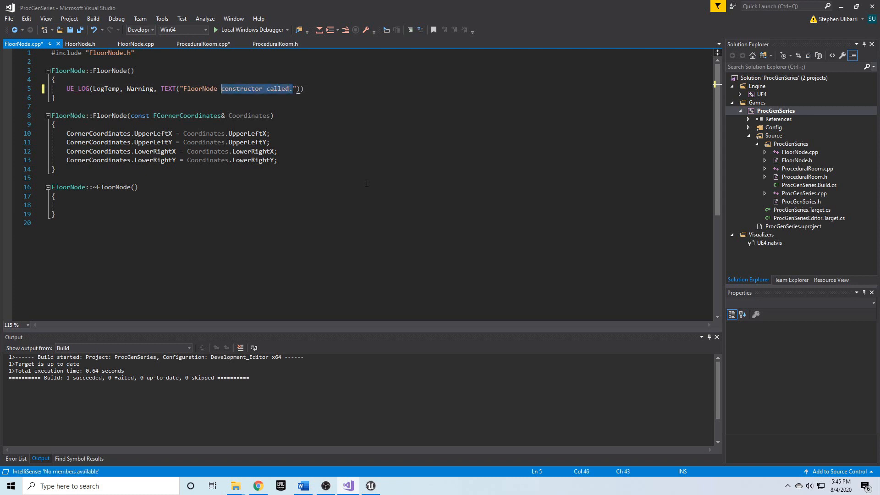
text(created.)
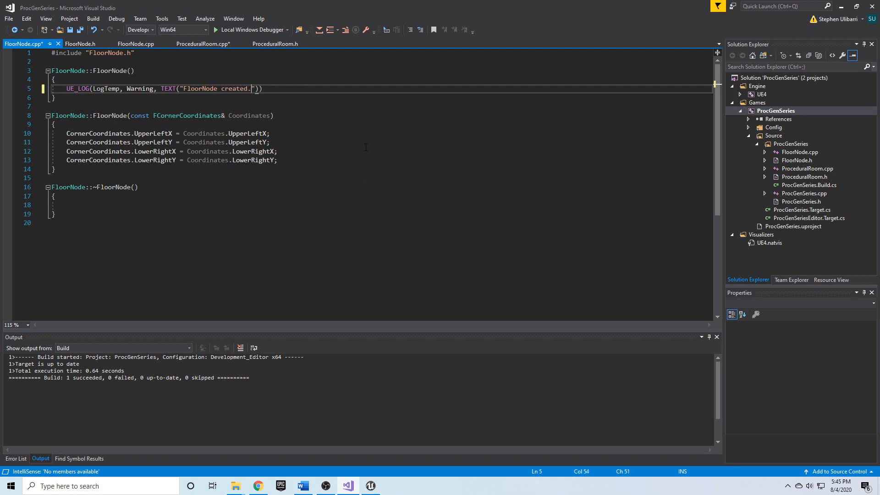
text(;)
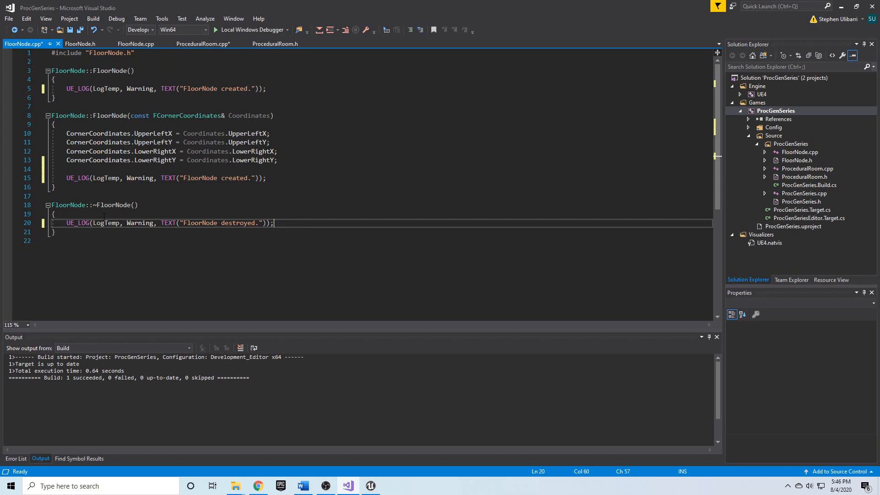
click(204, 44)
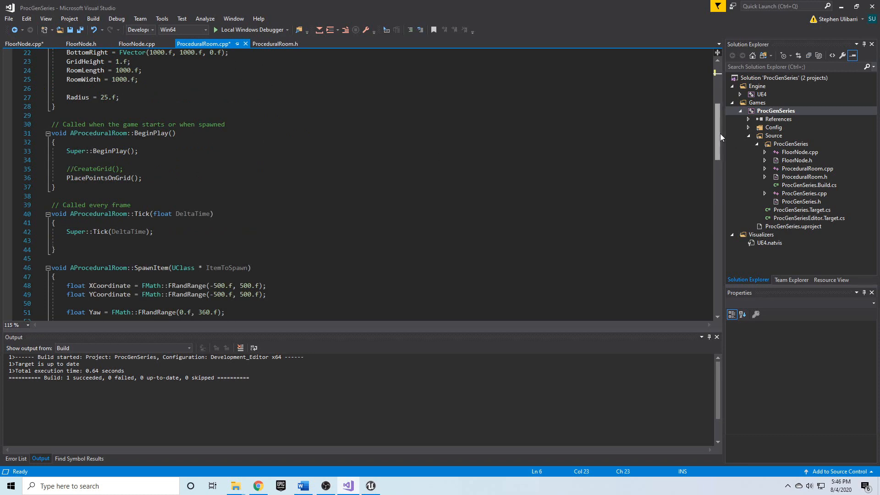
Add FloorNode* Node = new FloorNode(); inside ProceduralRoom's BeginPlay.
scroll(down, 3)
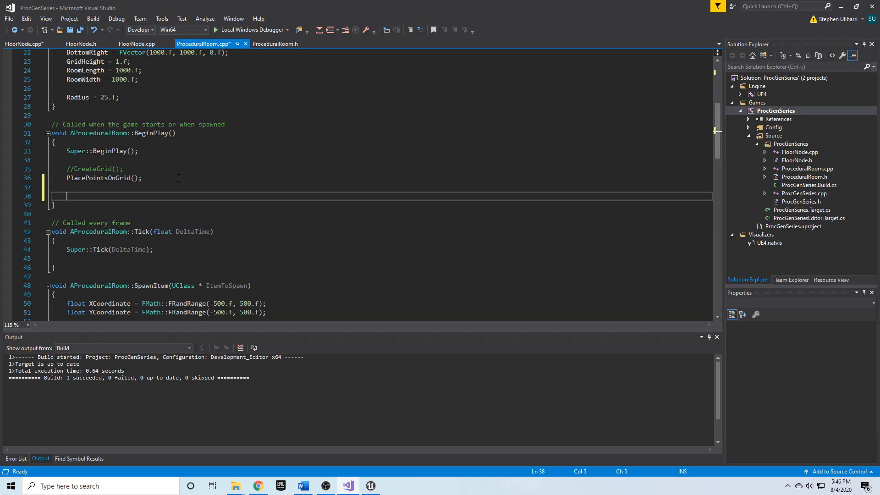
text(Fl)
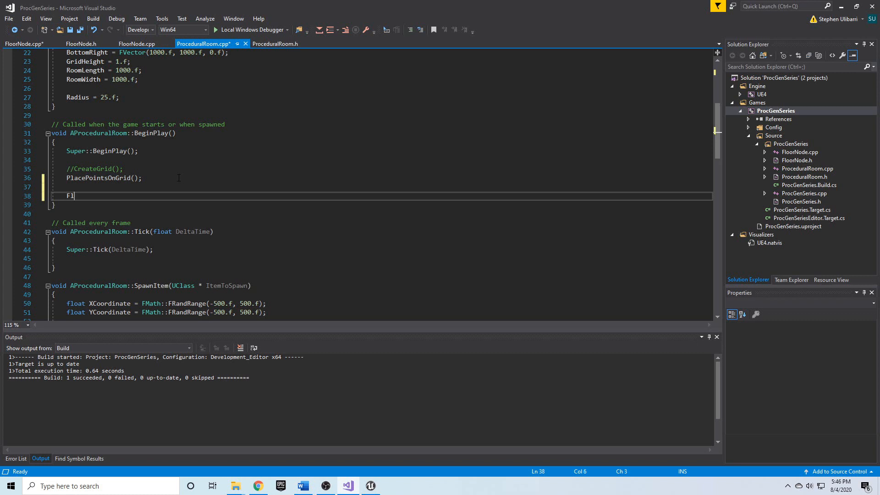
text(oorNode)
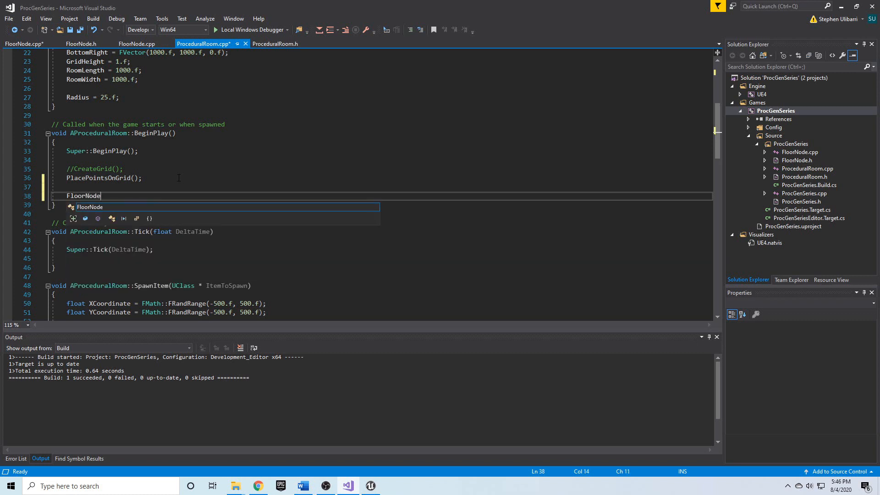
text(*)
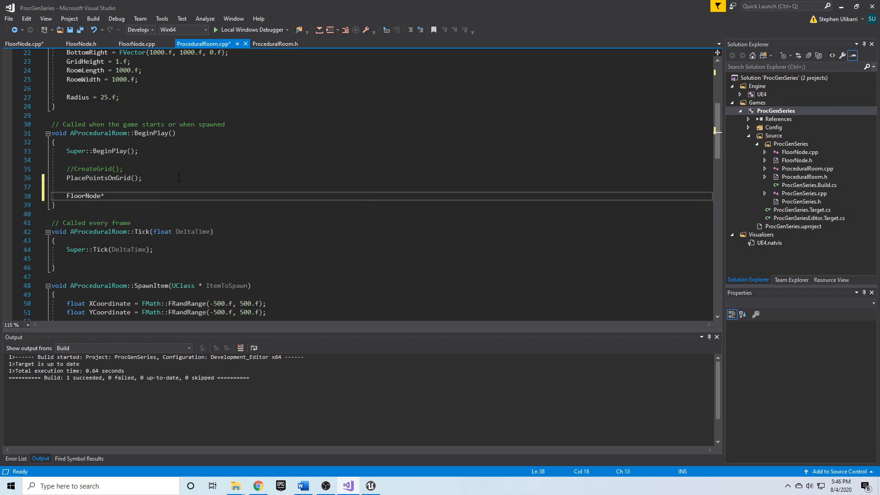
text(F)
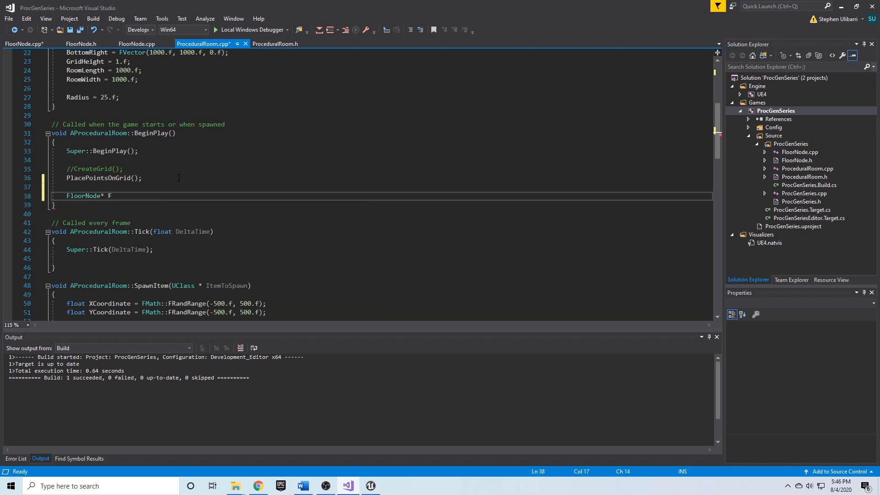
text(ode)
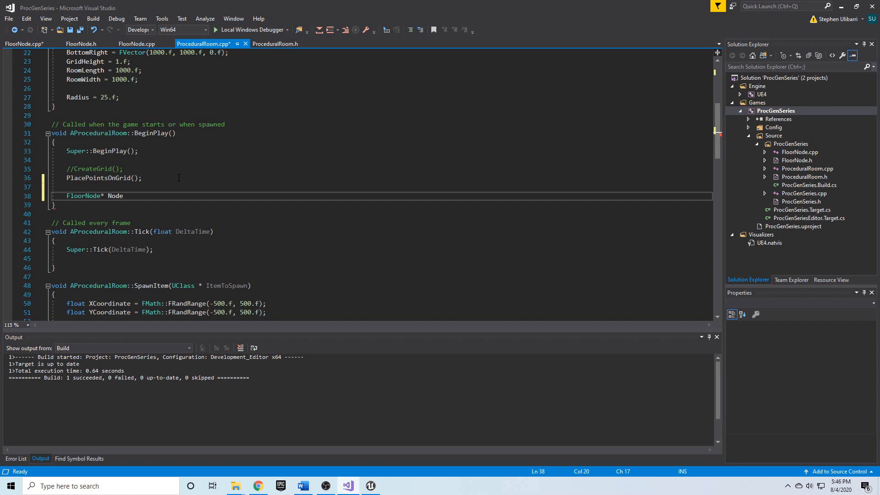
text(=)
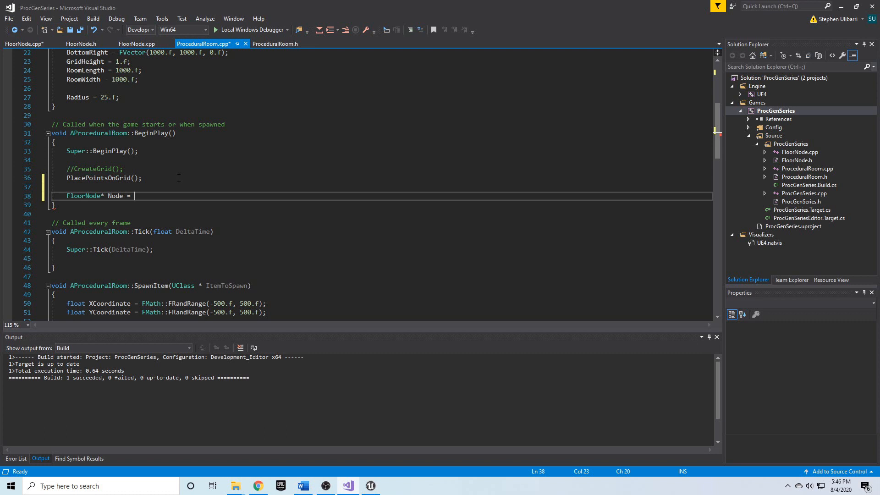
text(new)
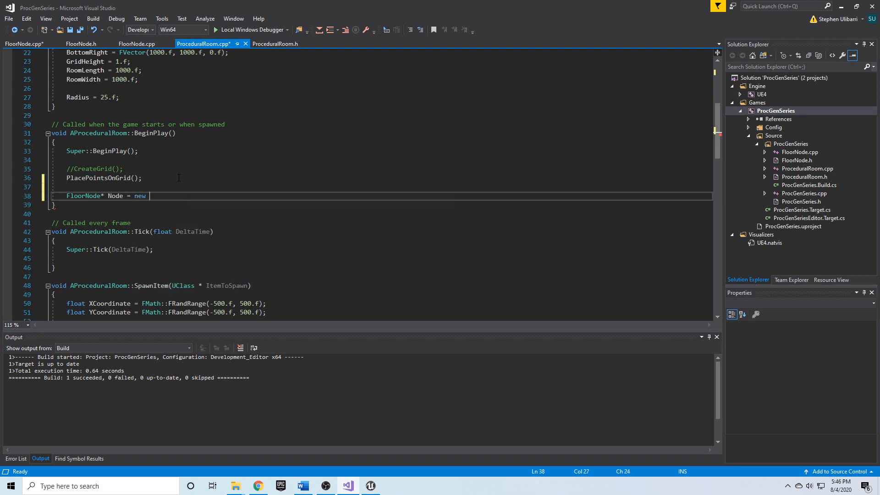
text(FloorNode)
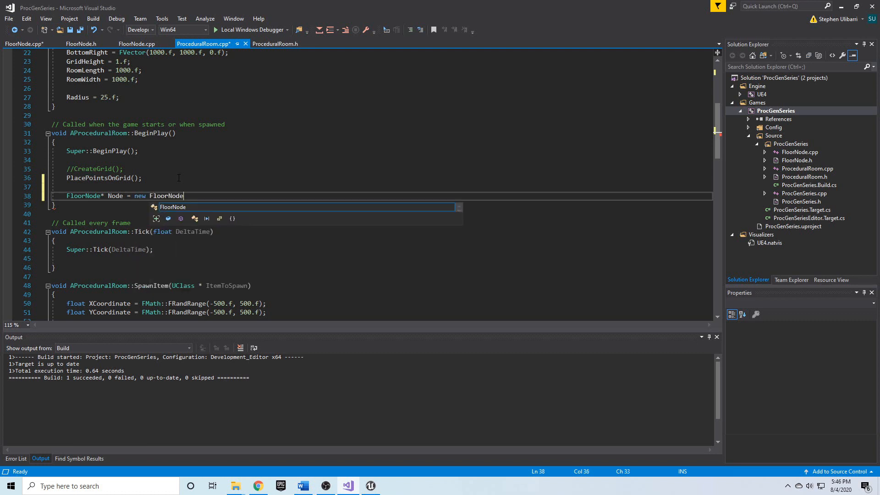
text(();)
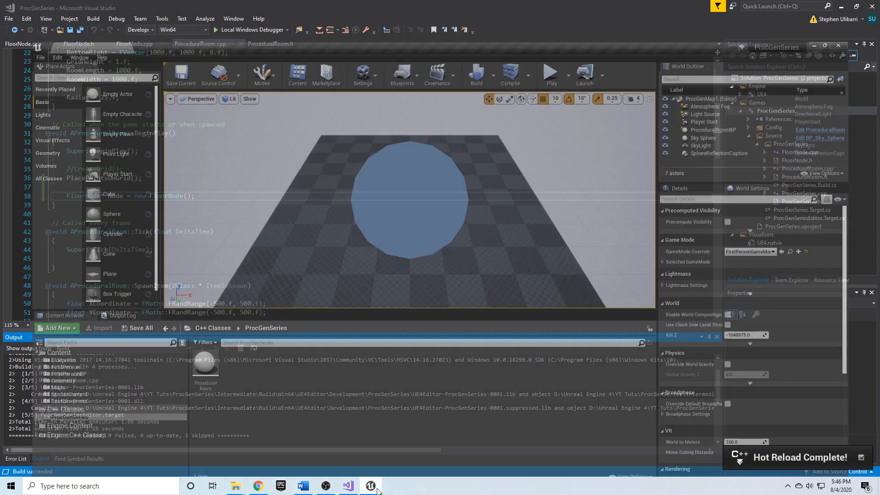
Switch to Unreal Editor and Play the level to see "FloorNode created." logged.
click(370, 485)
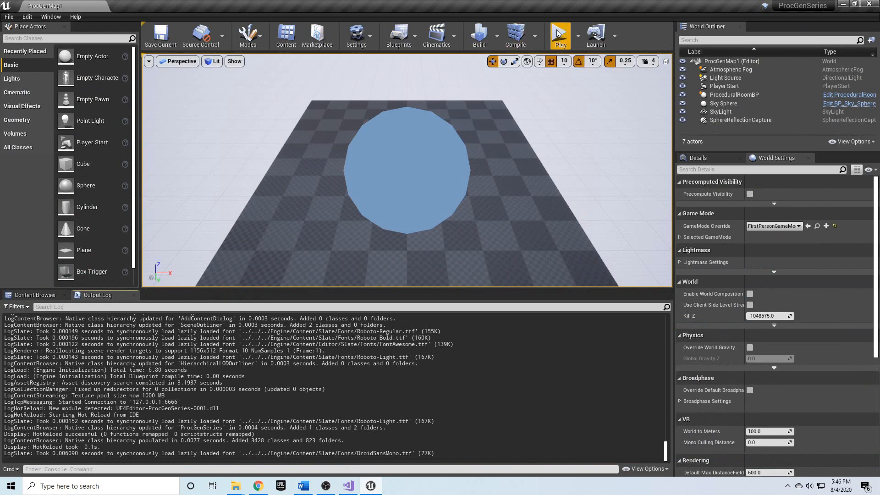
click(559, 35)
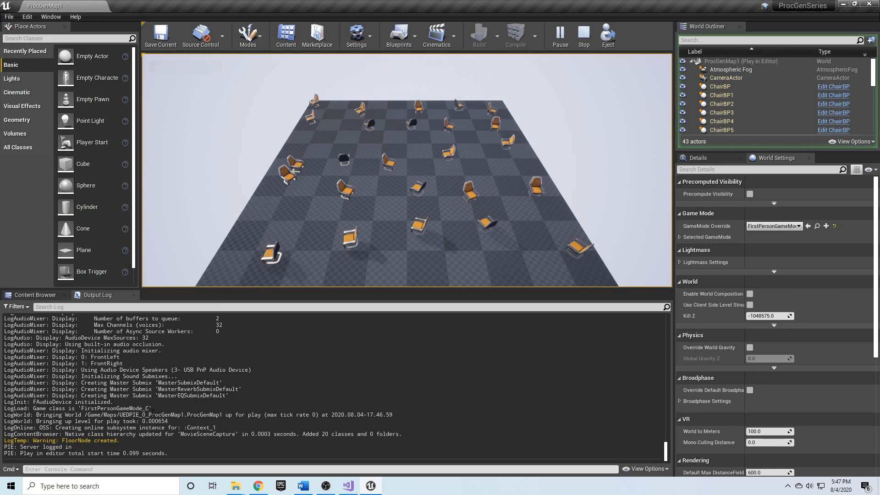
mouse_move(365, 201)
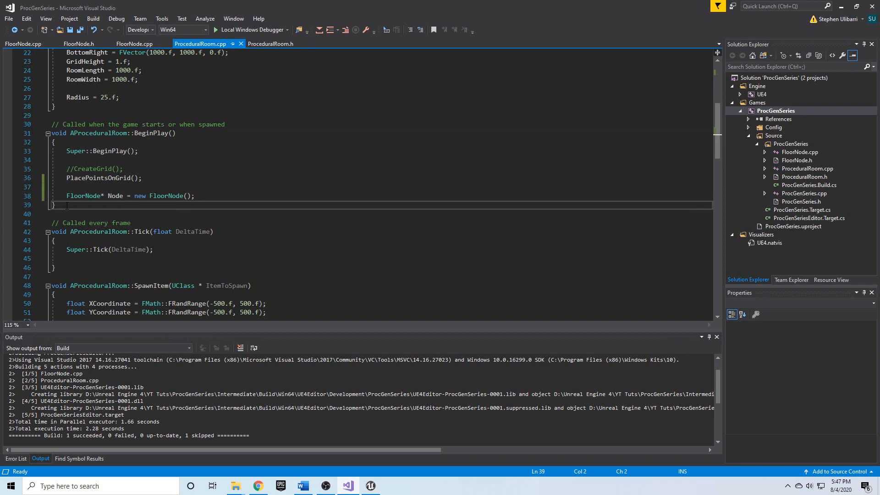
double_click(114, 196)
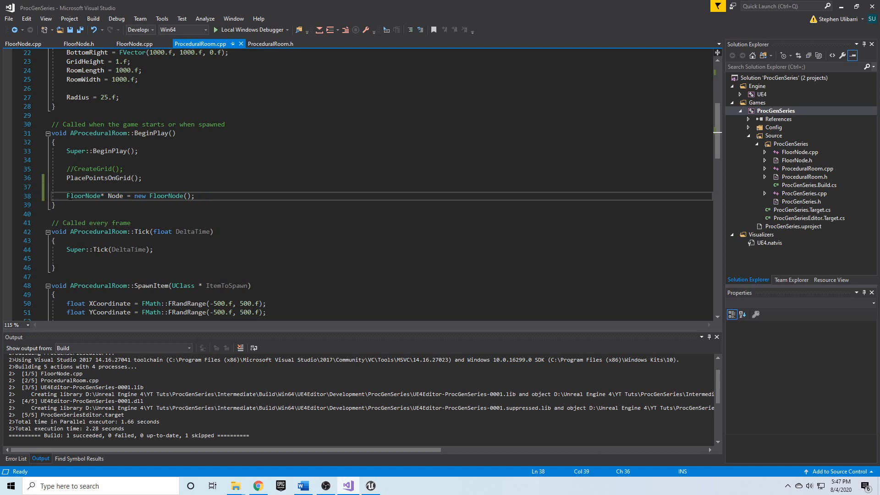
triple_click(130, 196)
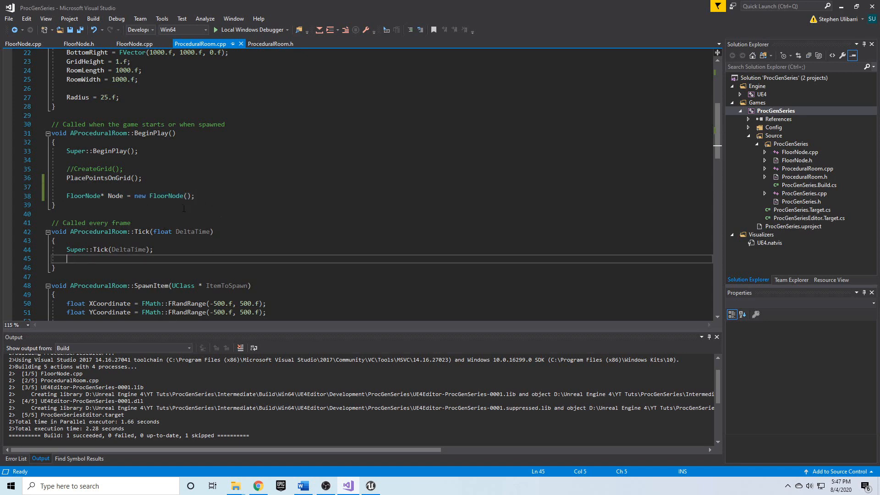
click(79, 44)
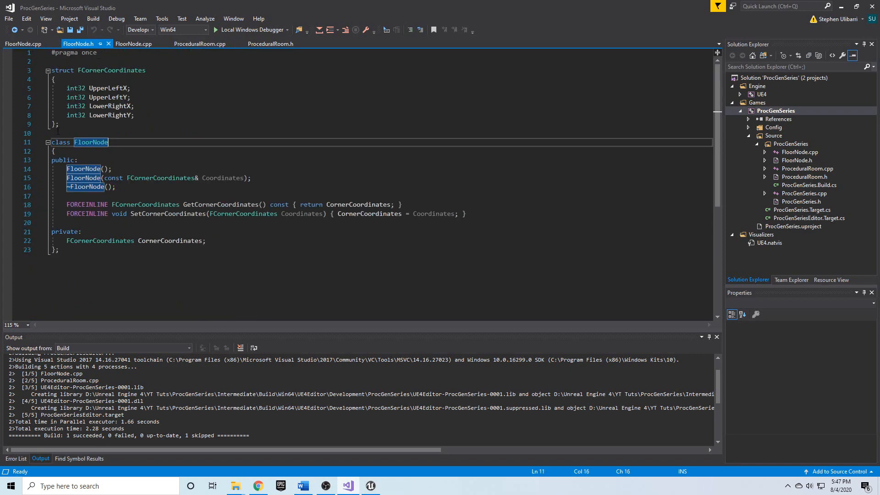
click(201, 44)
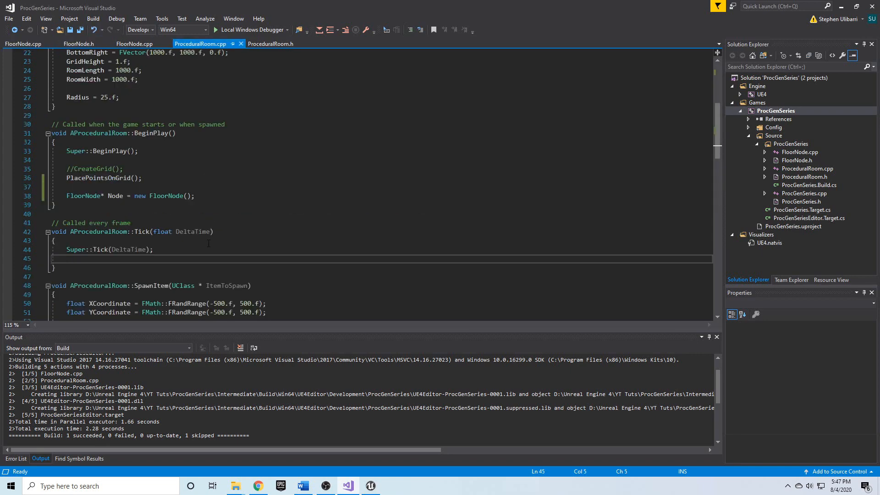
click(139, 195)
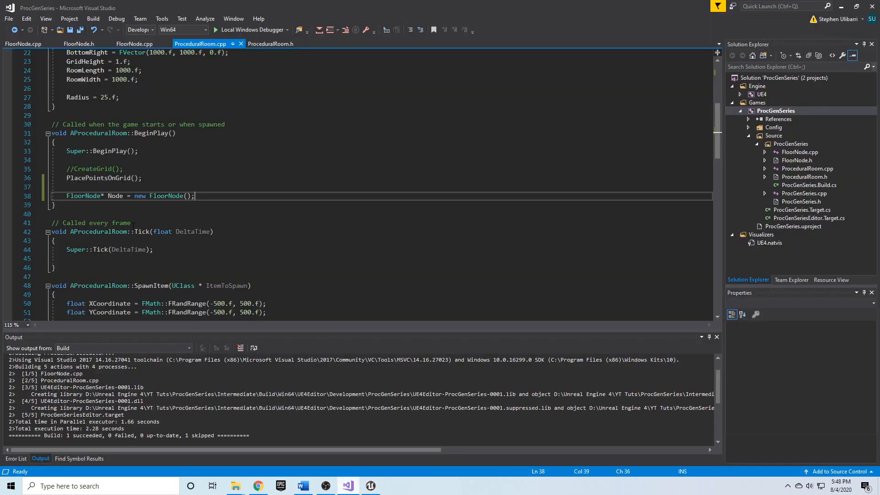
Add delete Node; on a new line right after the FloorNode allocation.
key(enter)
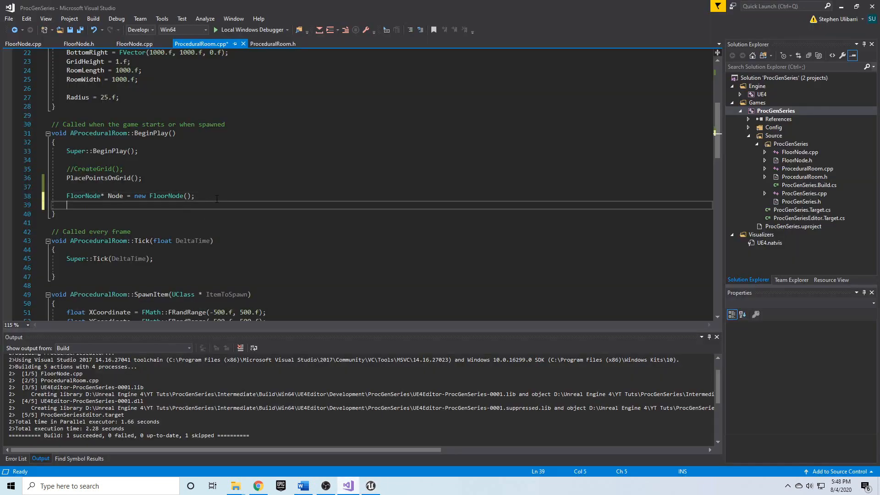
text(delete)
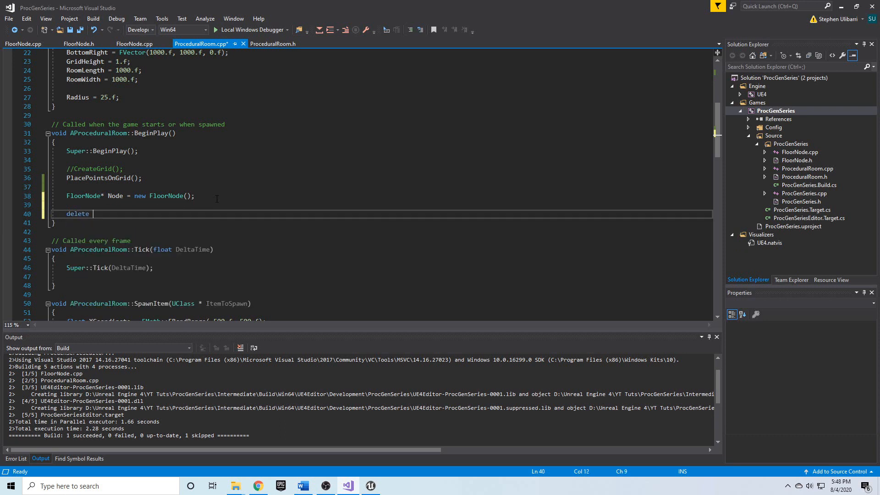
text(Node;)
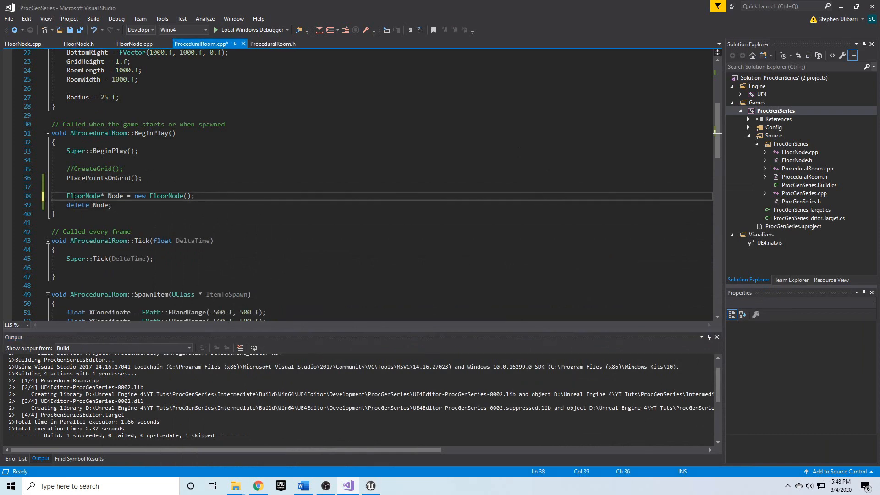
triple_click(129, 196)
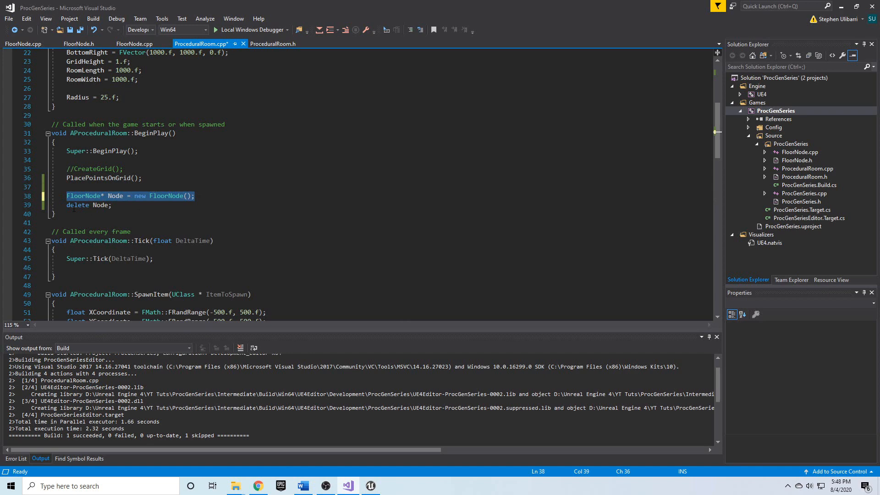
click(195, 195)
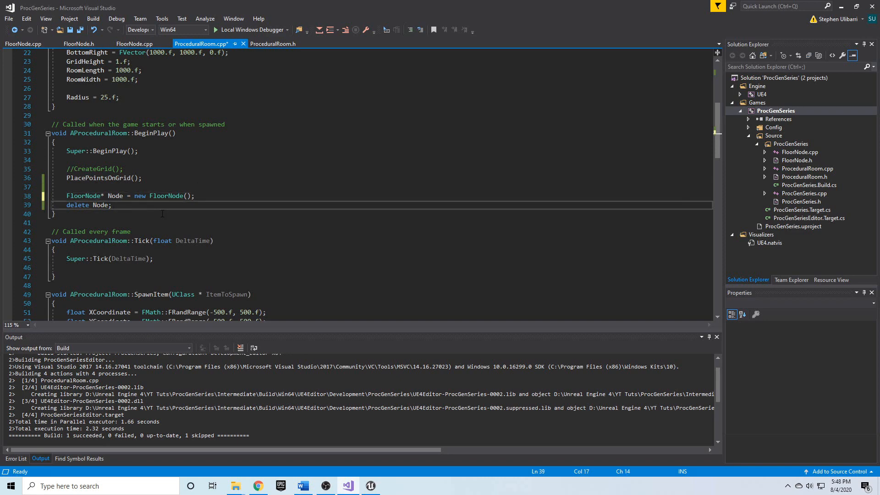
mouse_move(195, 224)
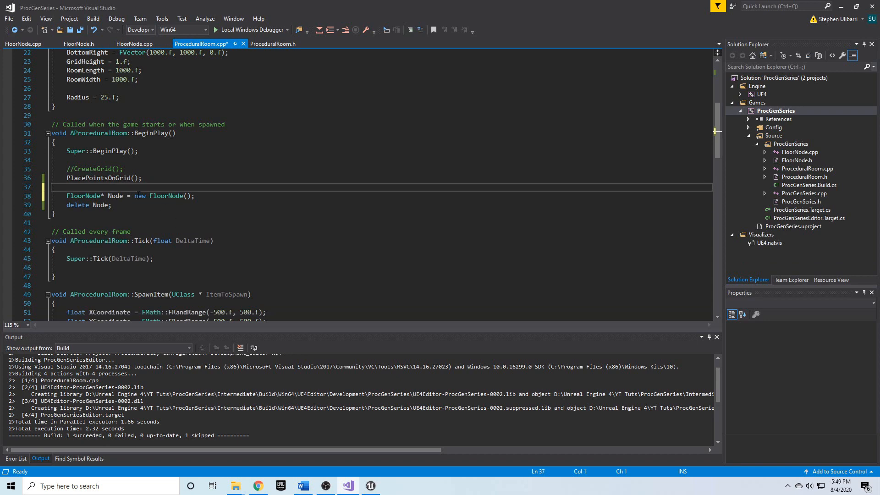
Replace the raw pointer and delete lines with TUniquePtr<FloorNode> UniqueNodePtr(new FloorNode()).
double_click(115, 195)
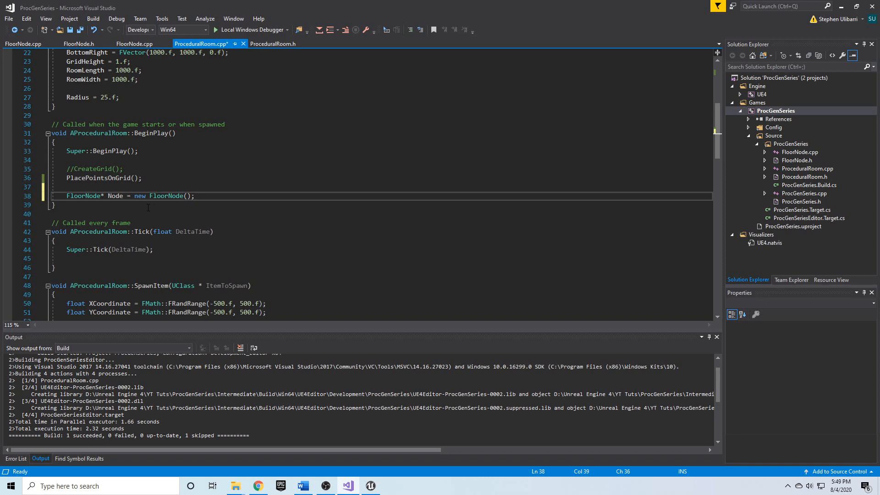
text(T)
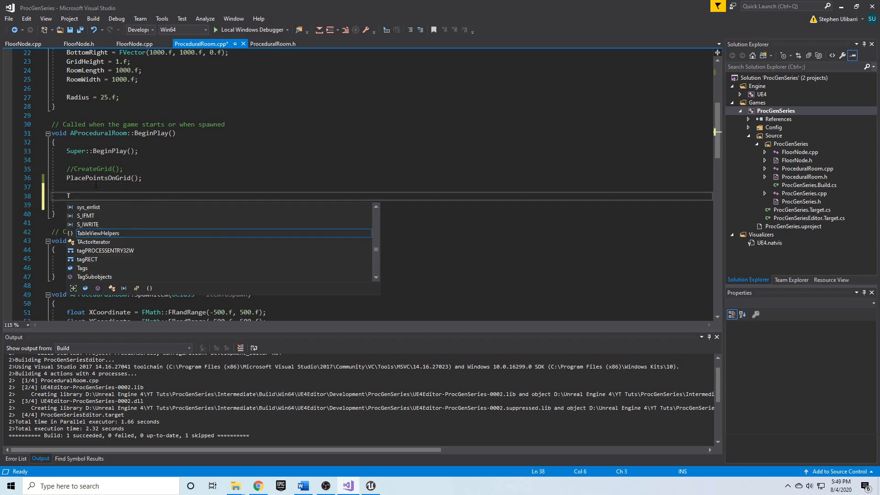
text(UniquePtr)
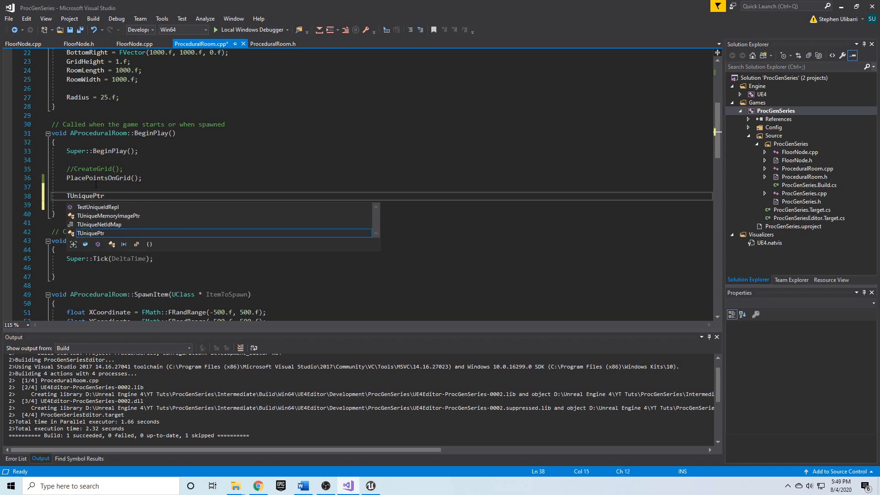
text(<)
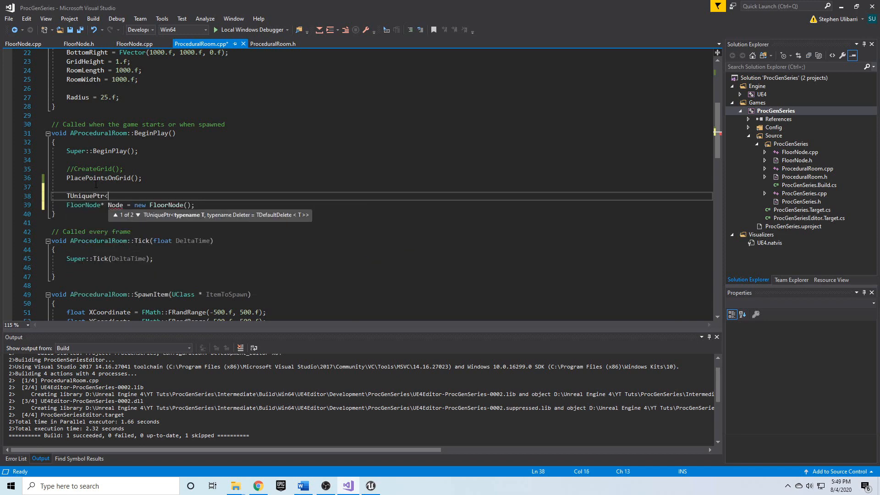
text(FloorNode>)
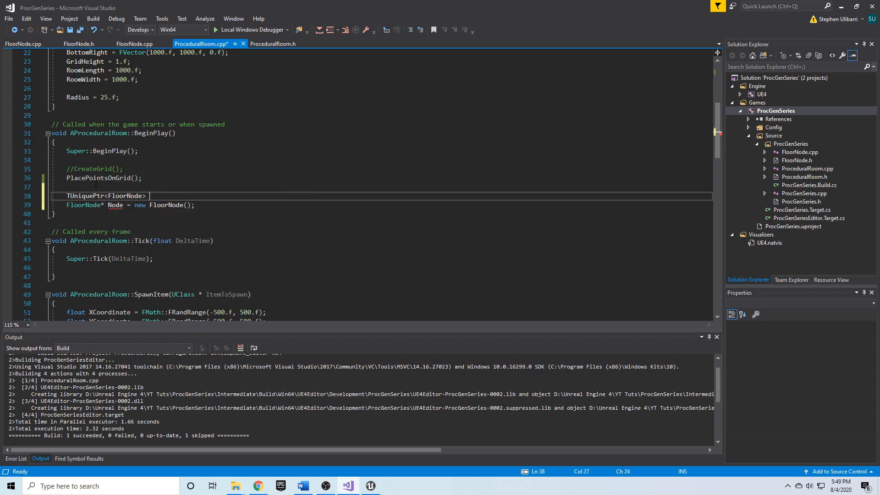
text(Uni)
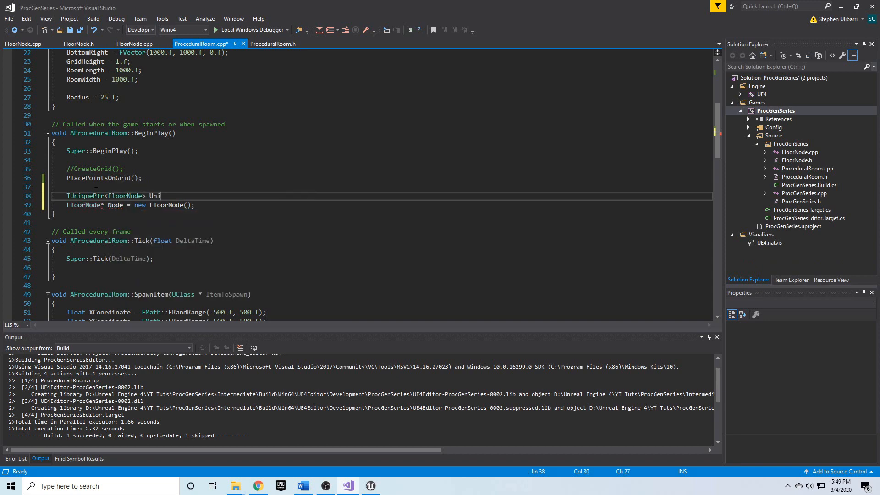
text(qu)
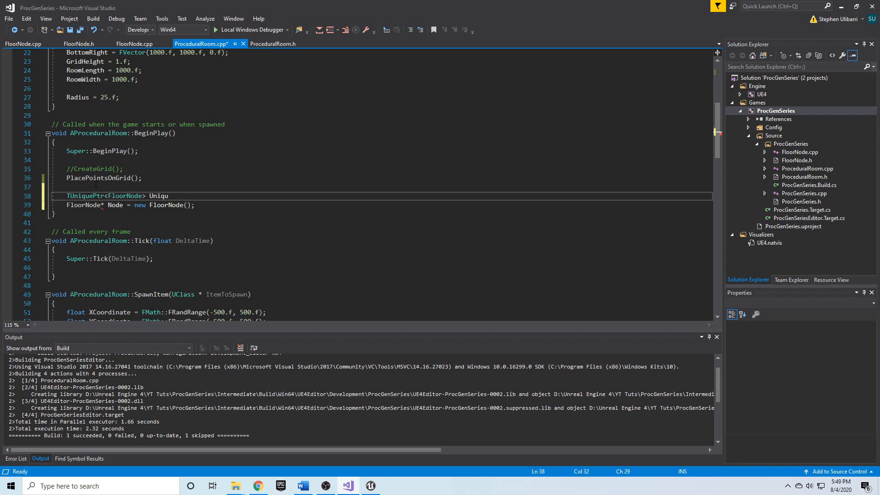
text(eNodePtr)
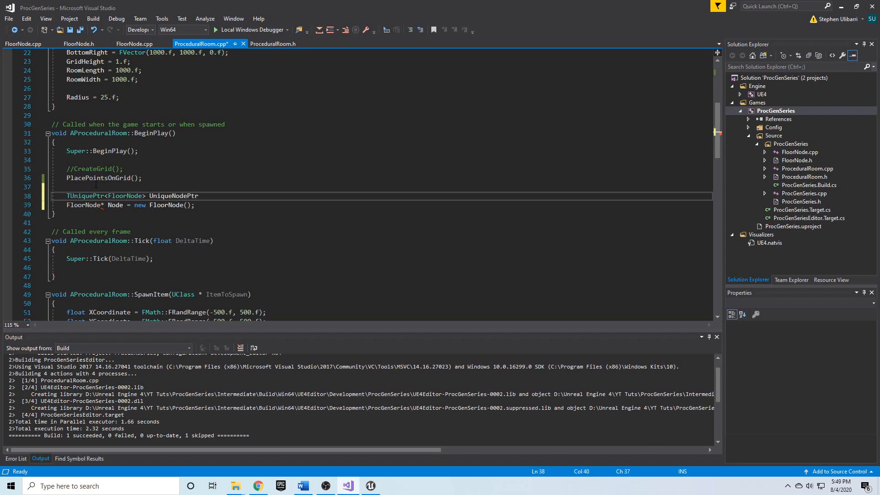
text(()))
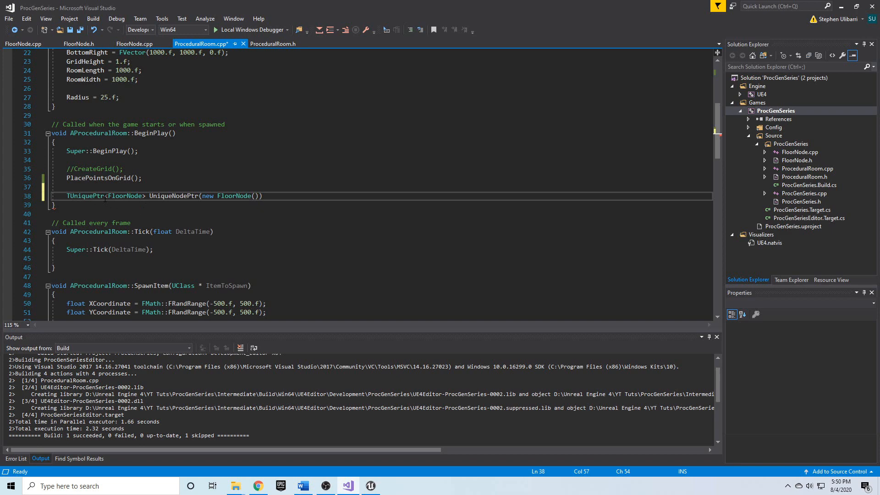
End the TUniquePtr<FloorNode> UniqueNodePtr statement with a semicolon and build.
double_click(173, 195)
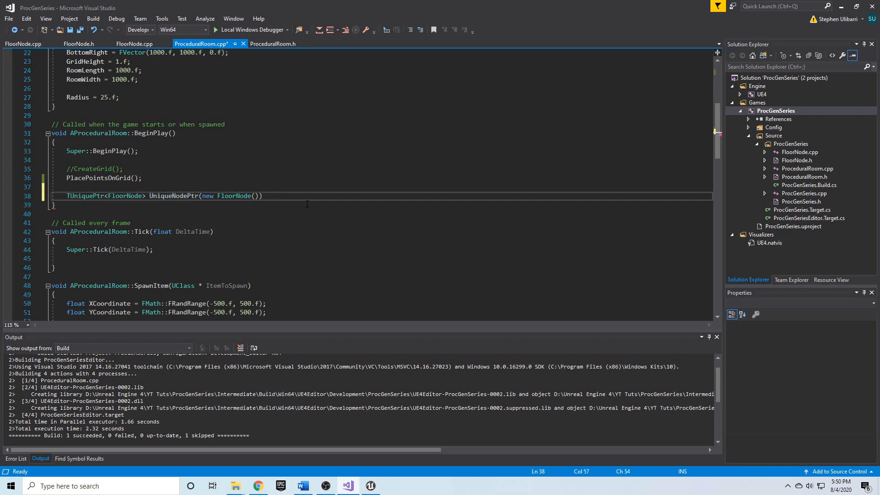
double_click(174, 196)
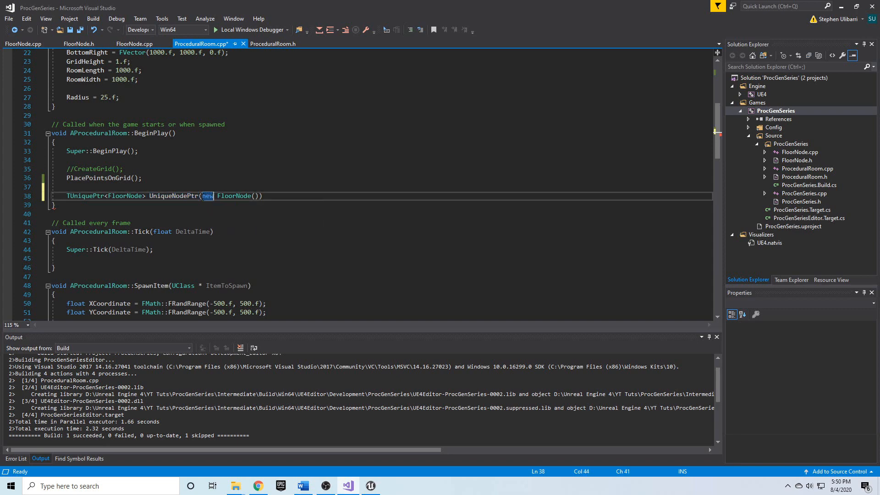
click(261, 196)
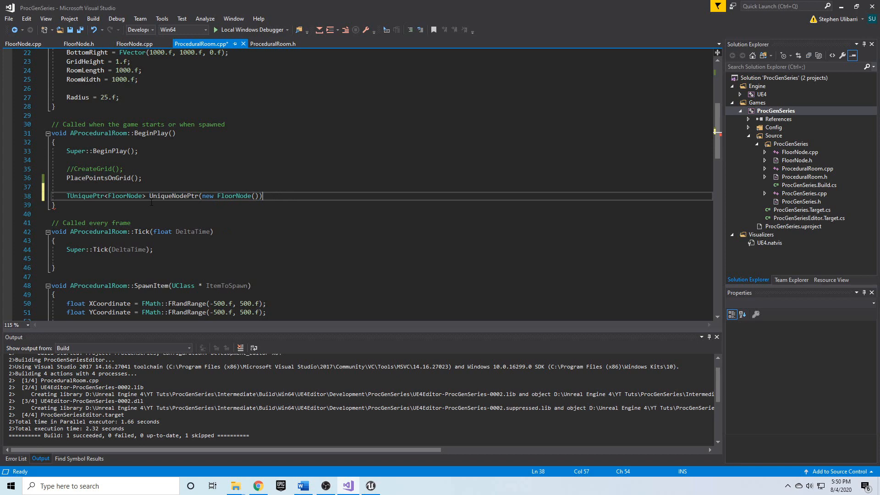
double_click(173, 196)
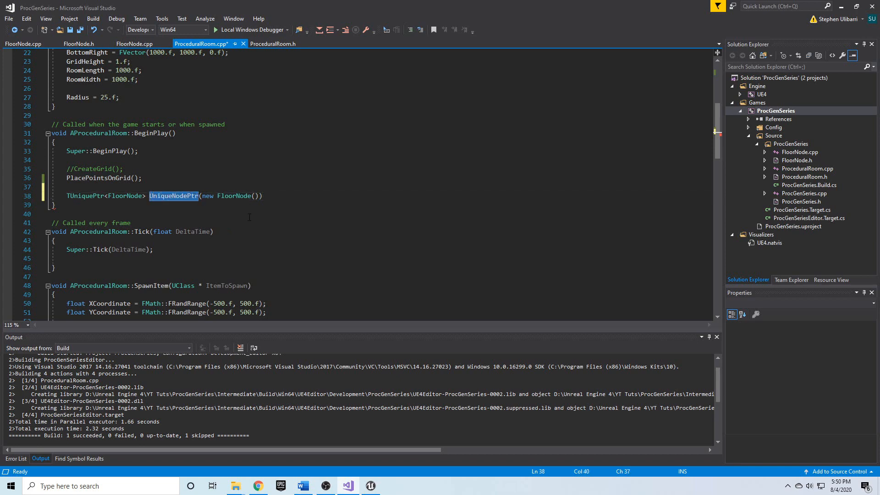
click(263, 195)
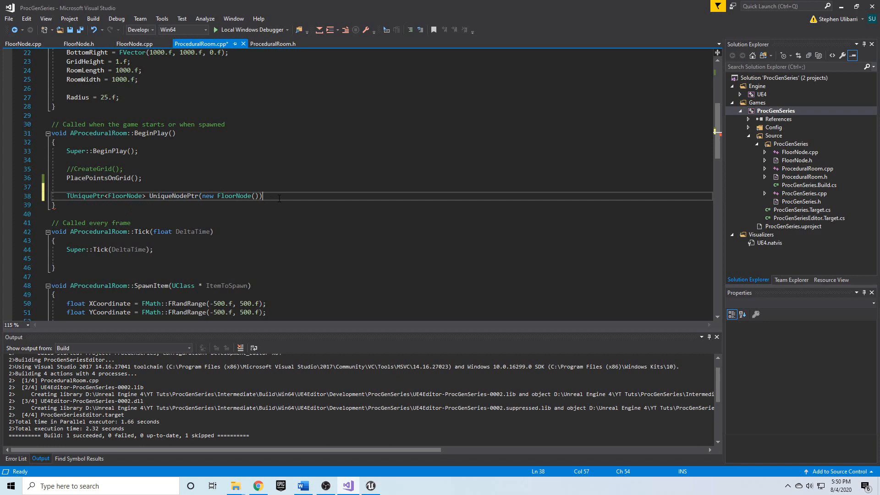
text(;)
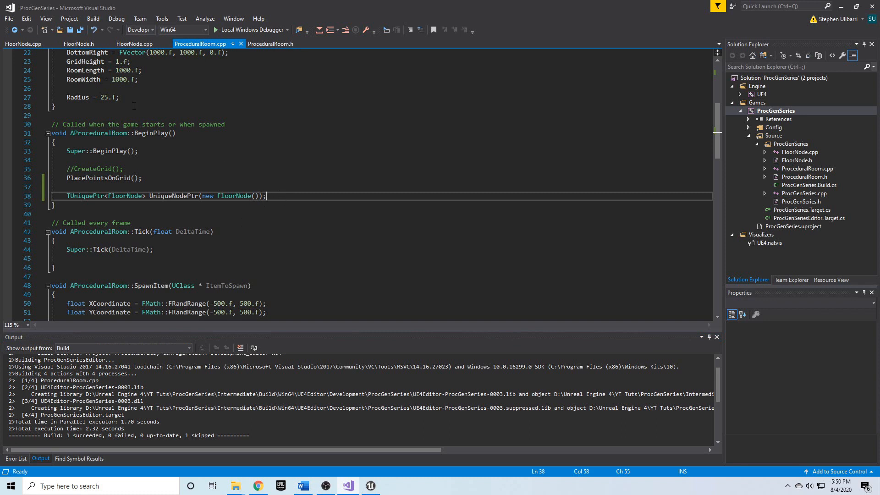
double_click(85, 196)
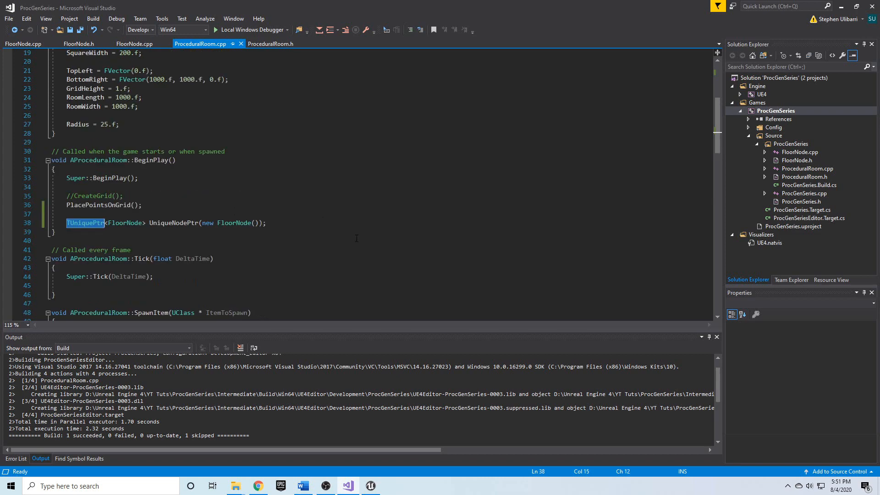
Change UniqueNodePtr's type from TUniquePtr to TSharedPtr<FloorNode> and rebuild.
text(TShared)
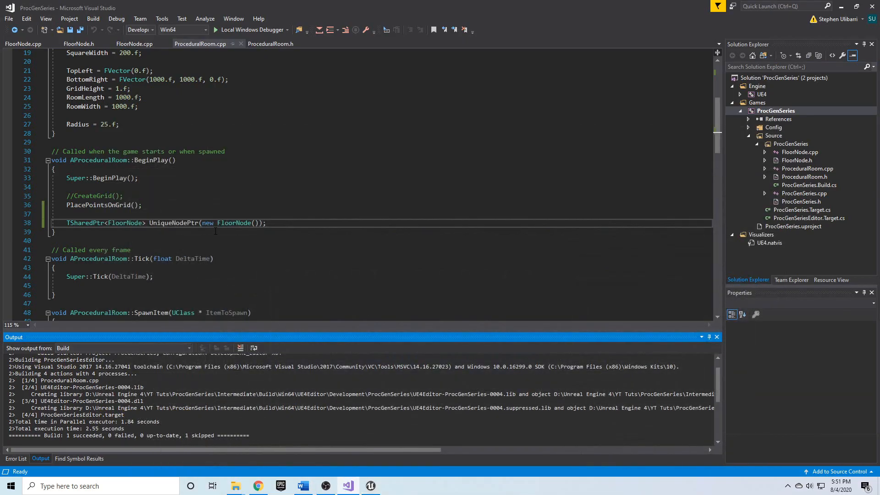
triple_click(165, 223)
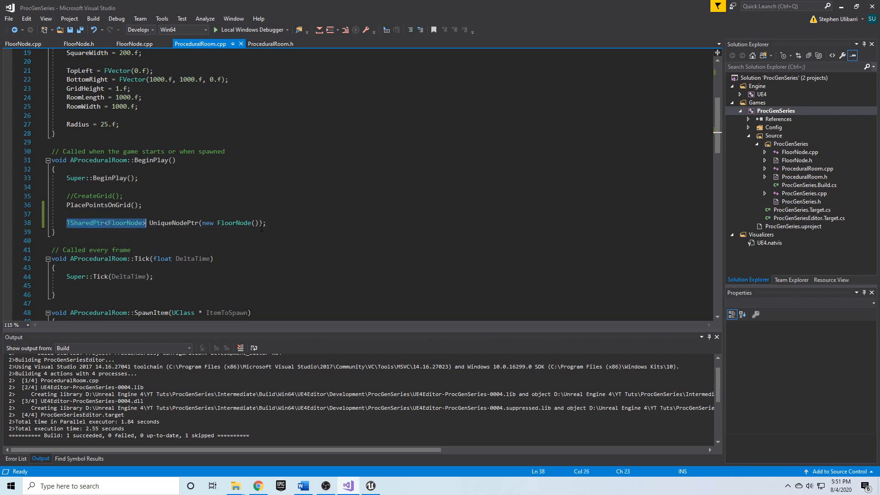
click(265, 223)
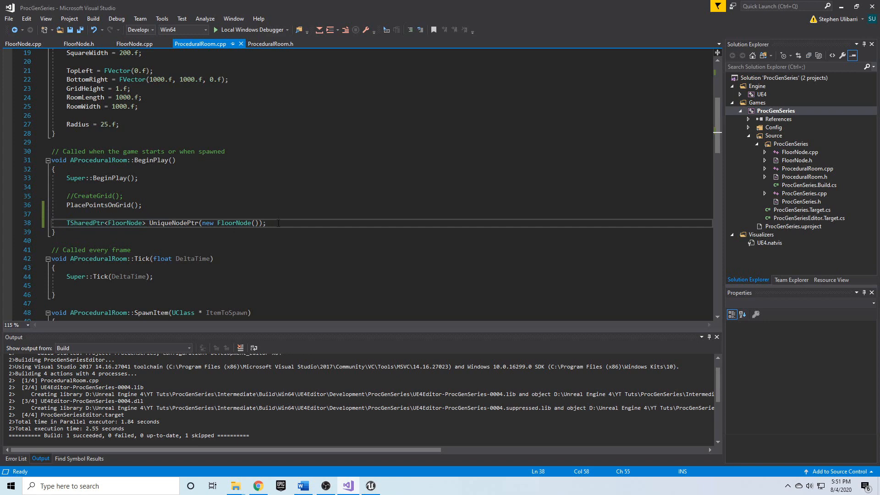
double_click(174, 222)
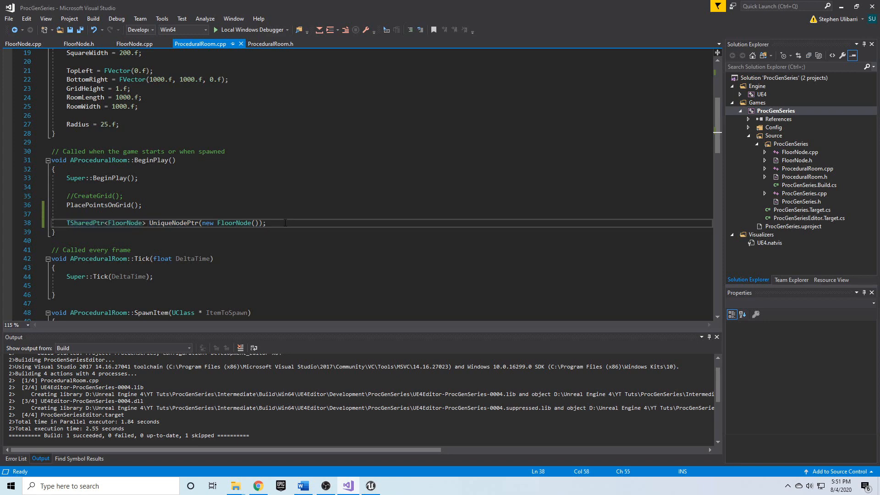
double_click(174, 222)
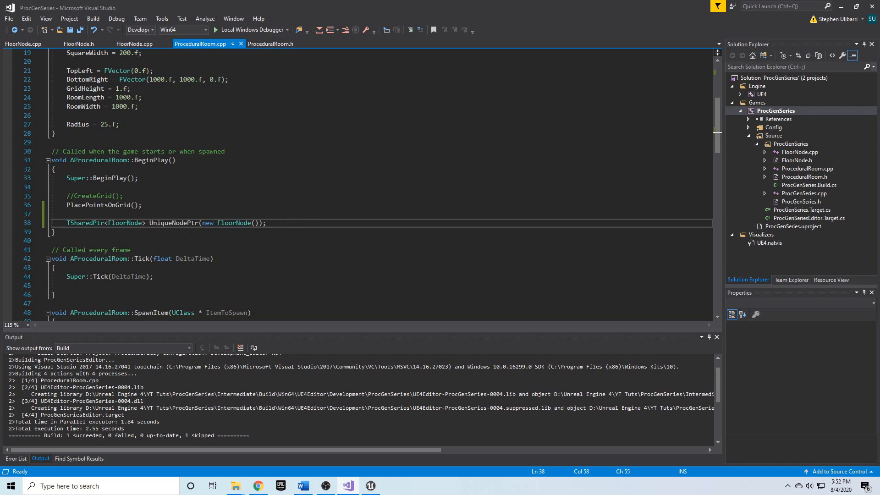
click(265, 223)
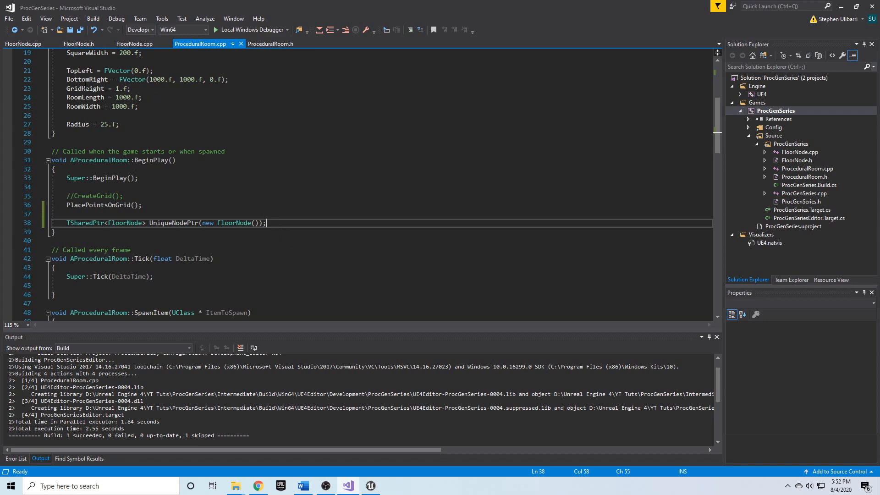